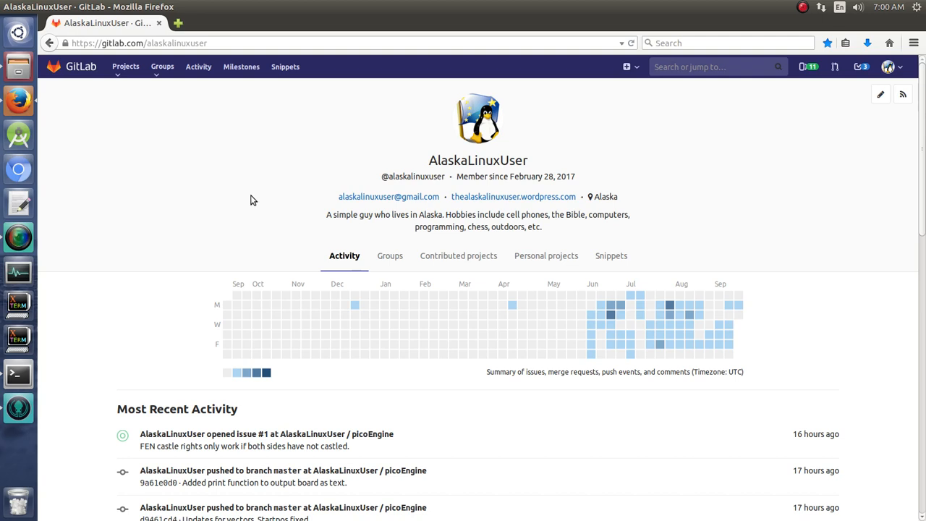
pyautogui.moveTo(673, 330)
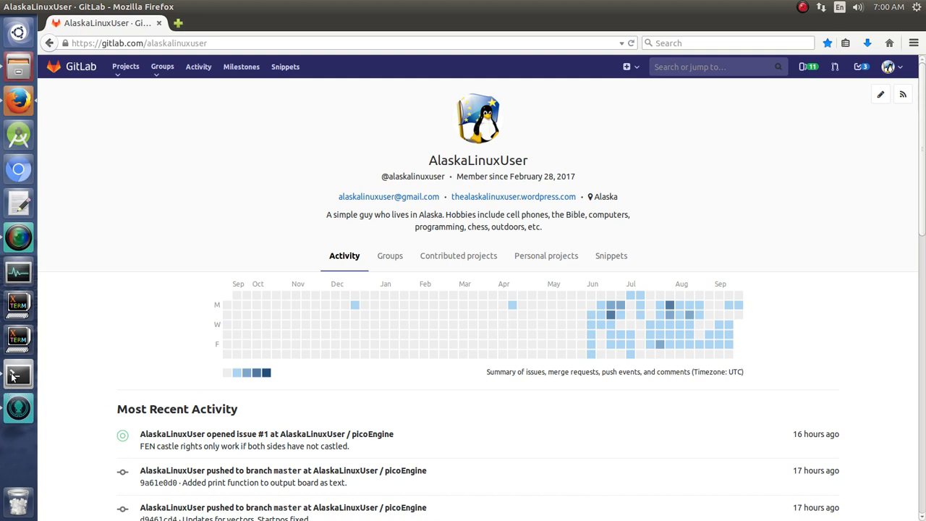
pyautogui.moveTo(544, 437)
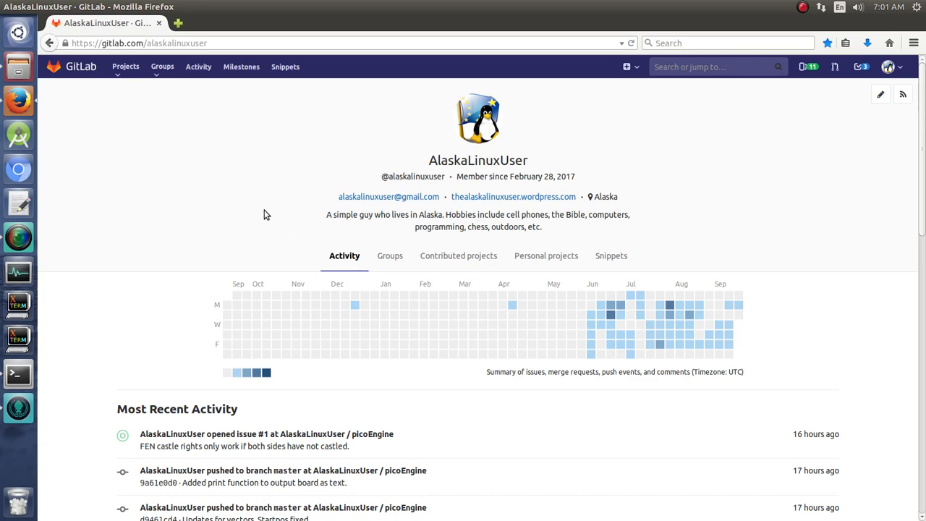
# - Begin a new project and name it MyTestProject
pyautogui.scroll(-3)
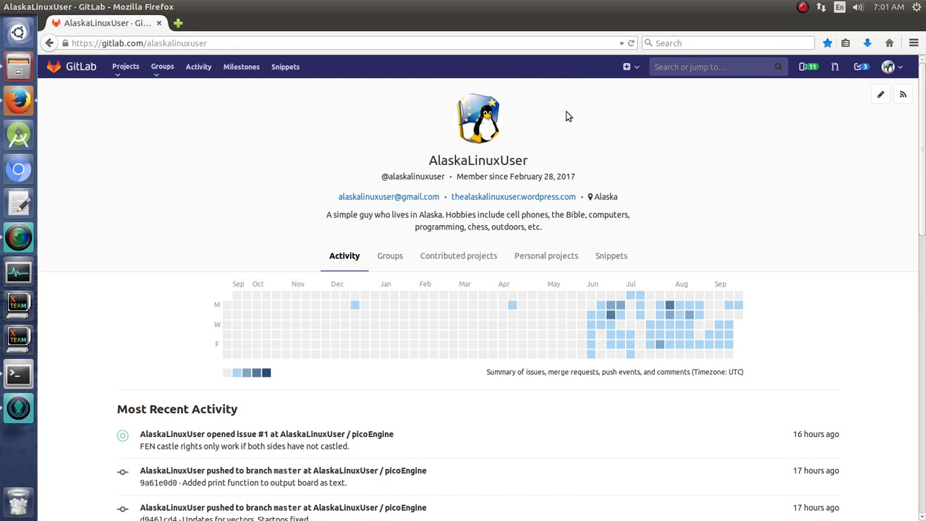
pyautogui.moveTo(626, 67)
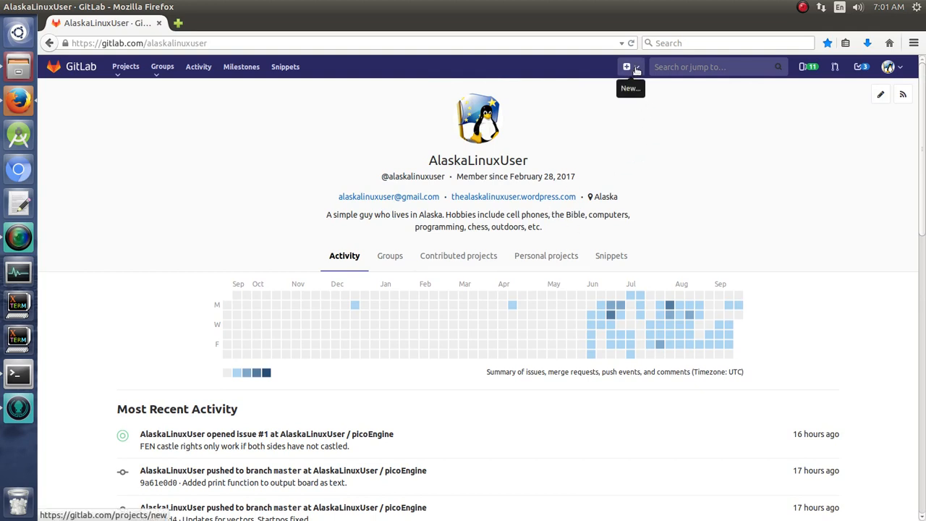
pyautogui.click(630, 67)
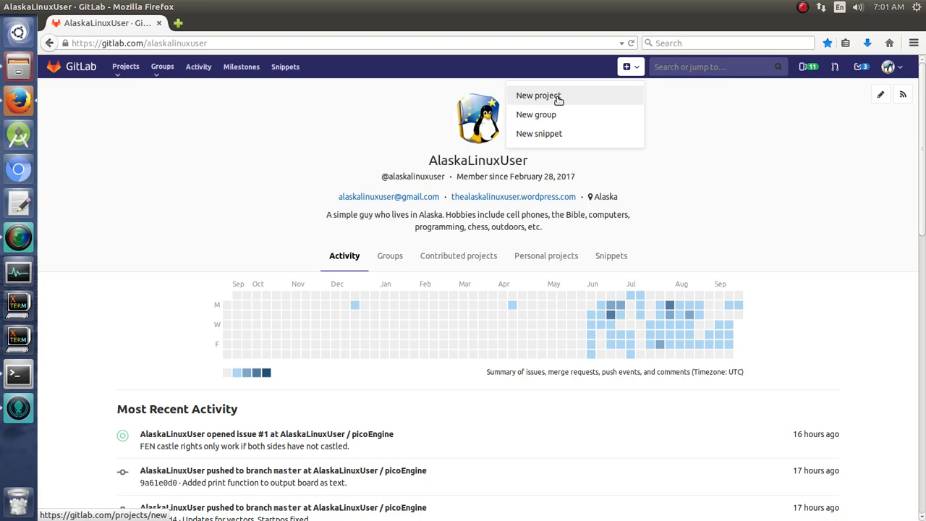
pyautogui.click(538, 96)
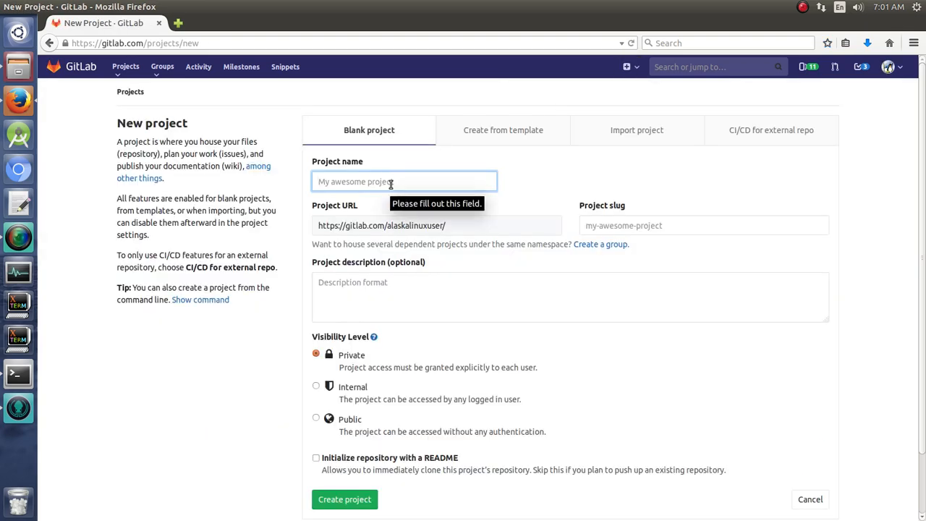
pyautogui.write('M')
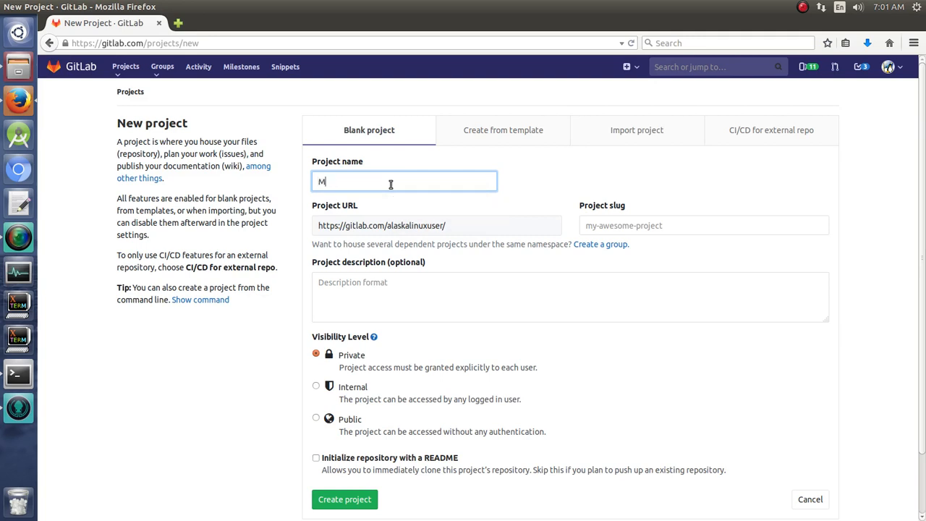
pyautogui.write('yTest')
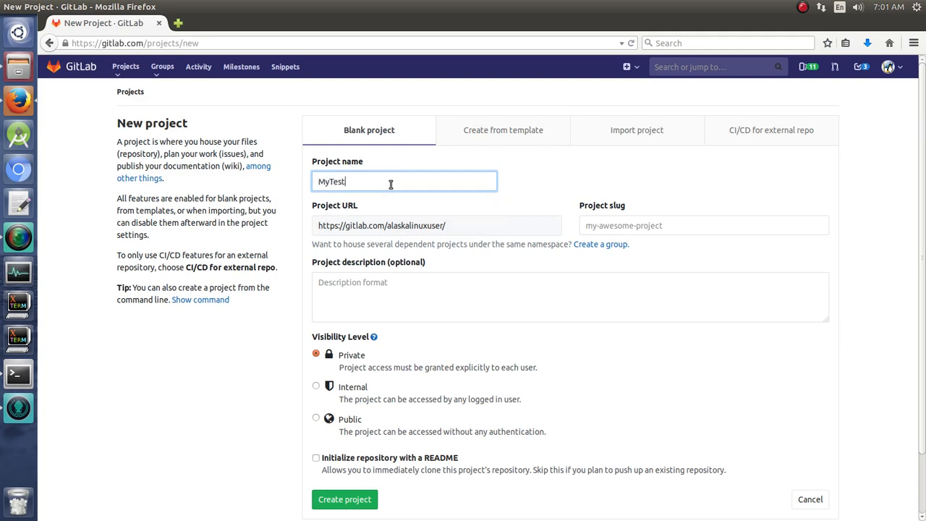
pyautogui.write('Project')
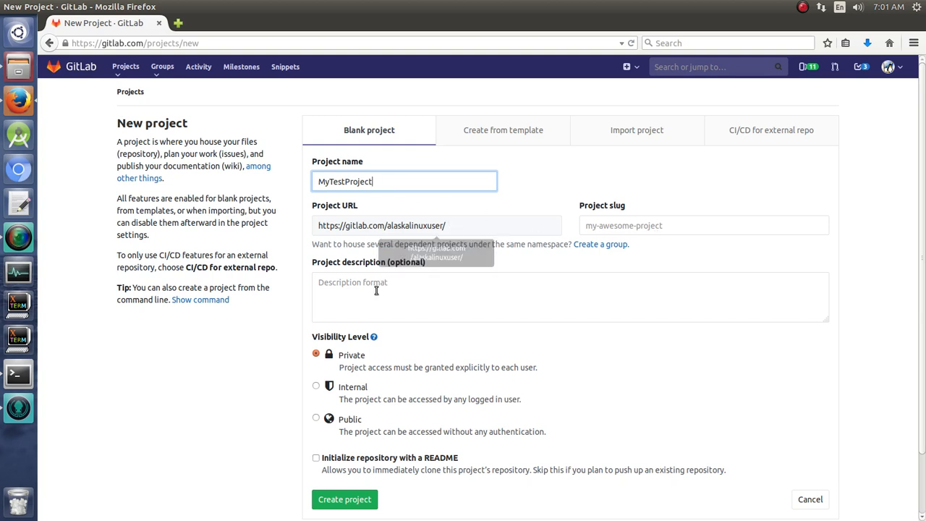
# - Enter the project description 'Testing for video series.'
pyautogui.click(514, 296)
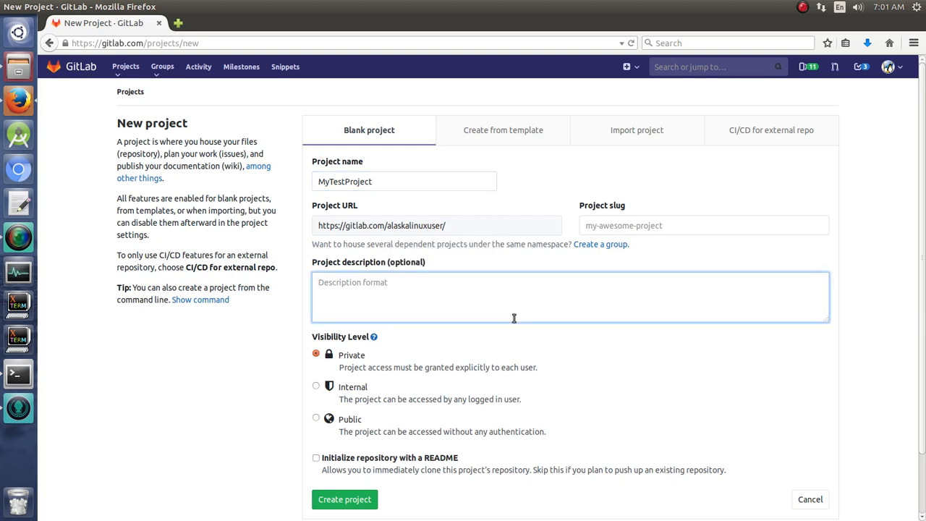
pyautogui.write('Testing for')
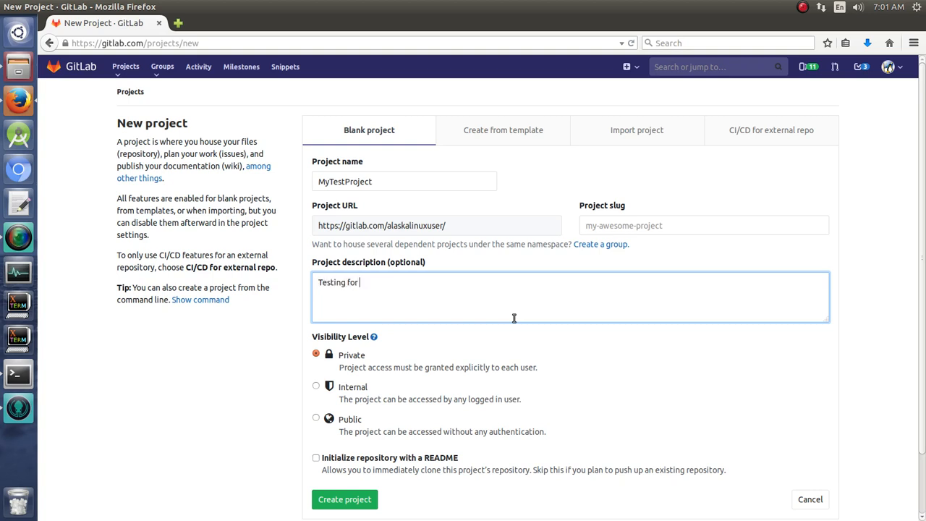
pyautogui.write('video')
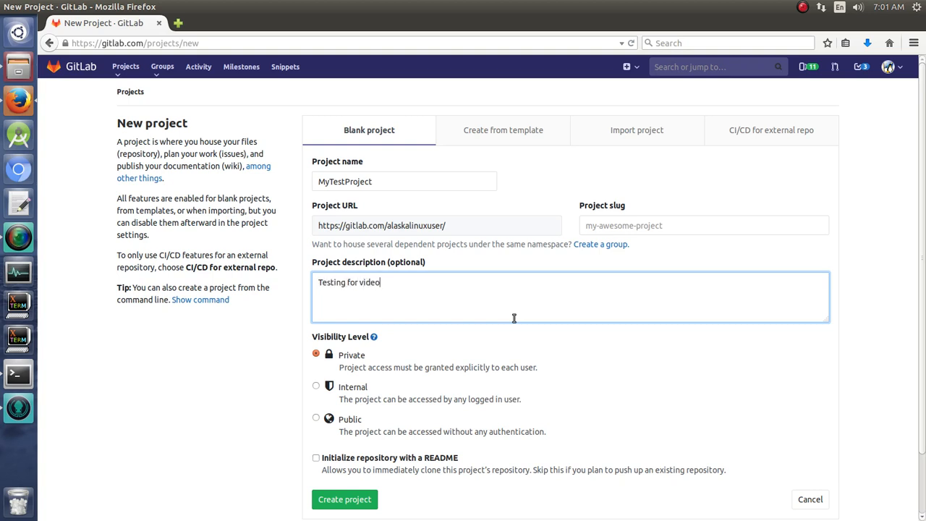
pyautogui.write('series.')
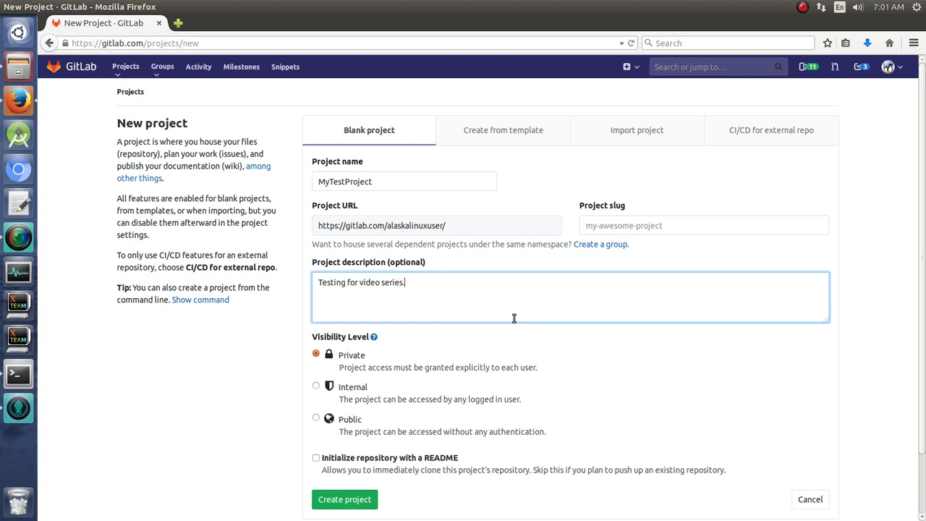
pyautogui.moveTo(321, 370)
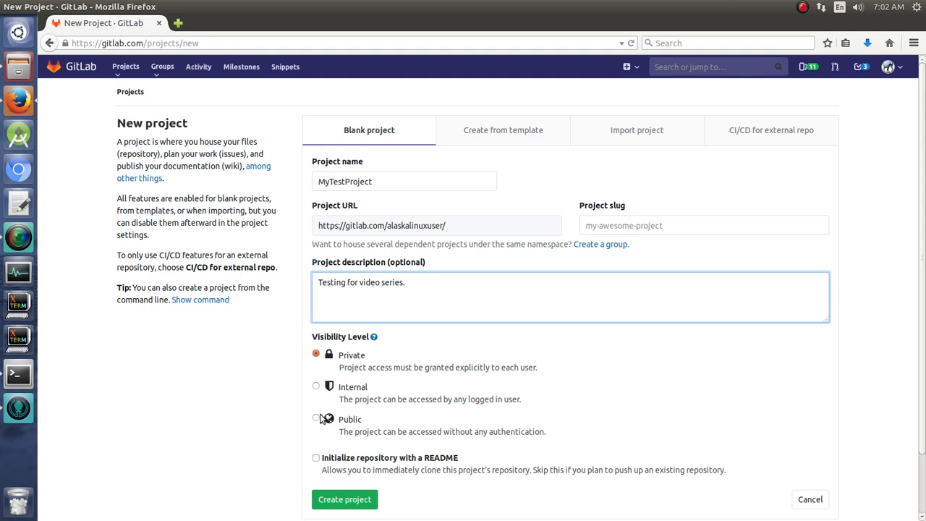
# - Make the project Public, fill the slug MyTestProject and create it
pyautogui.click(315, 416)
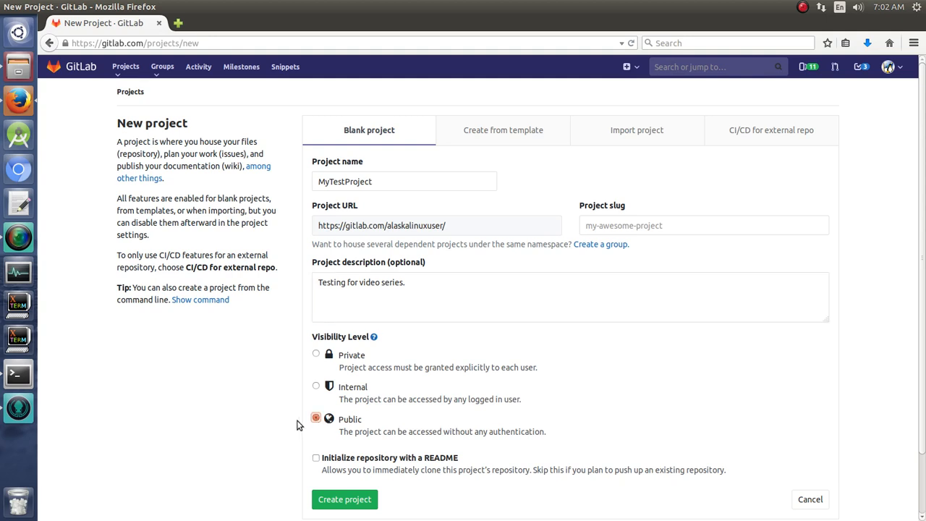
pyautogui.scroll(-3)
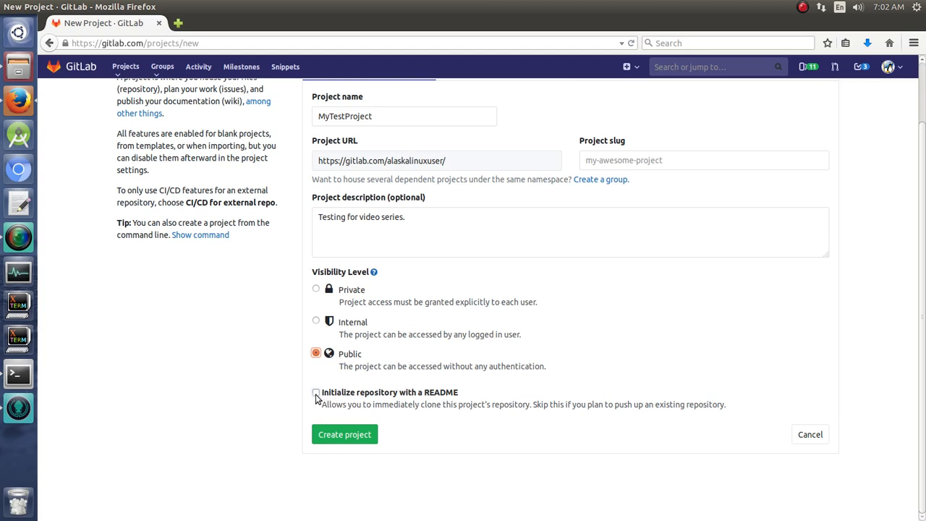
pyautogui.moveTo(344, 434)
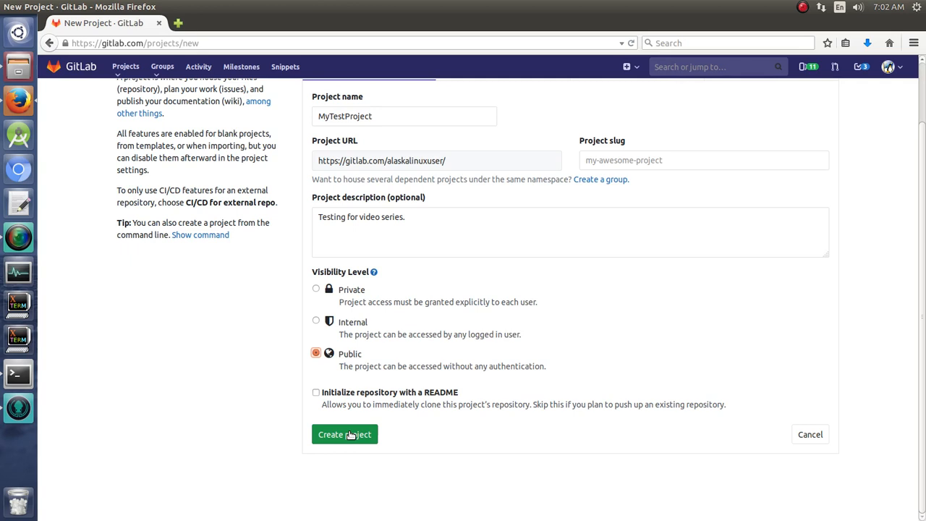
pyautogui.click(345, 434)
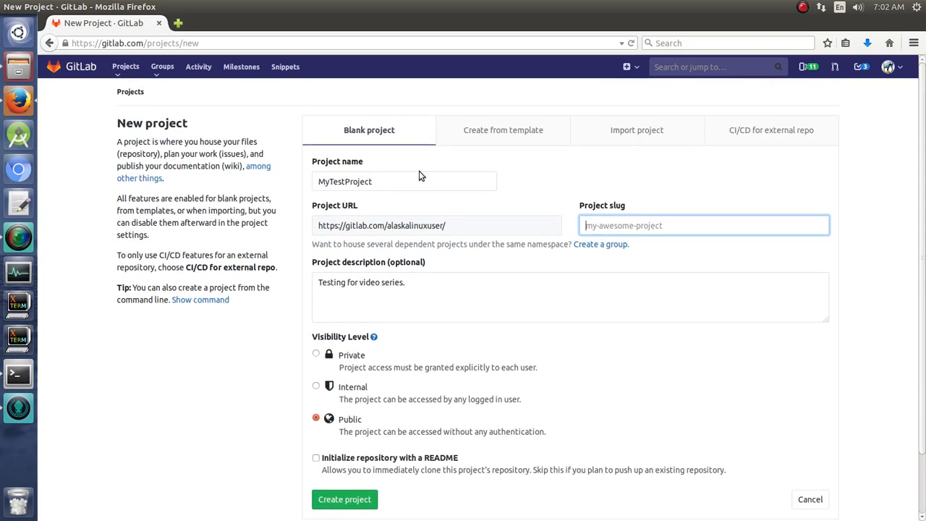
pyautogui.write('MyTestProject')
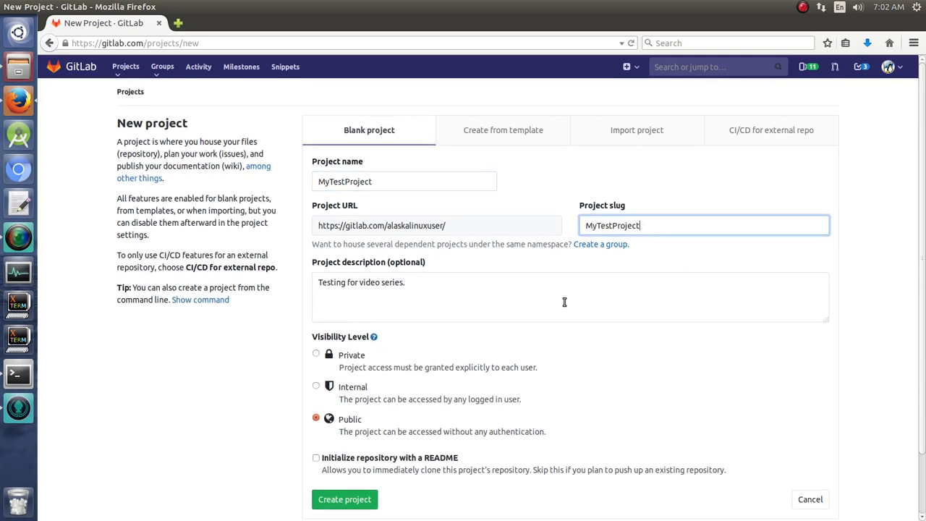
pyautogui.scroll(-3)
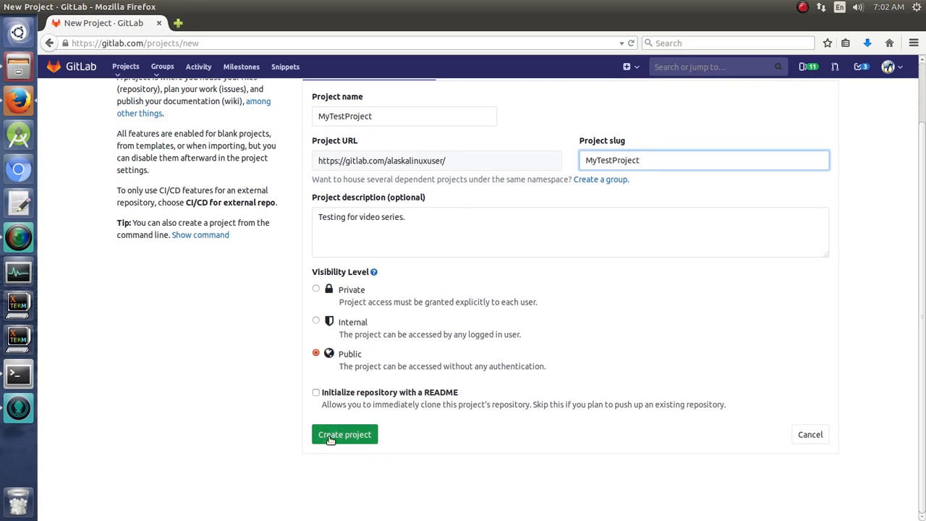
pyautogui.click(344, 434)
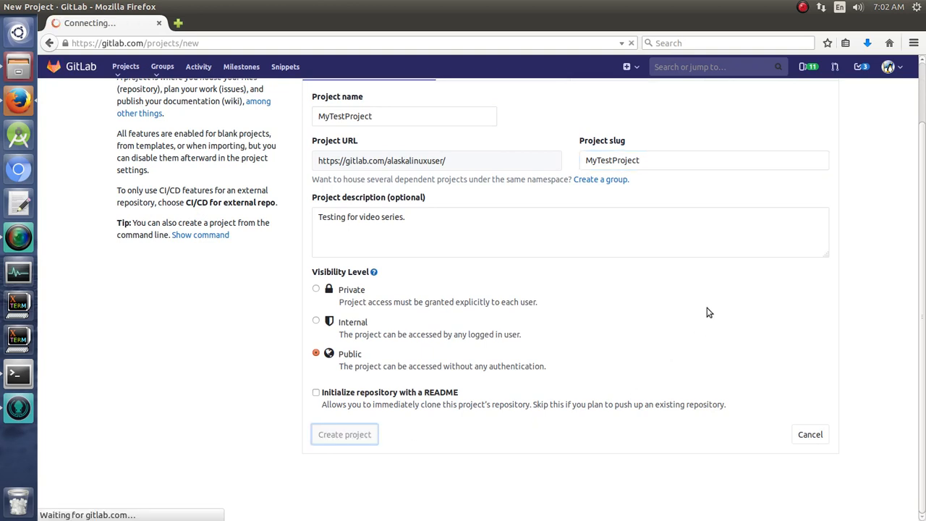
pyautogui.click(344, 434)
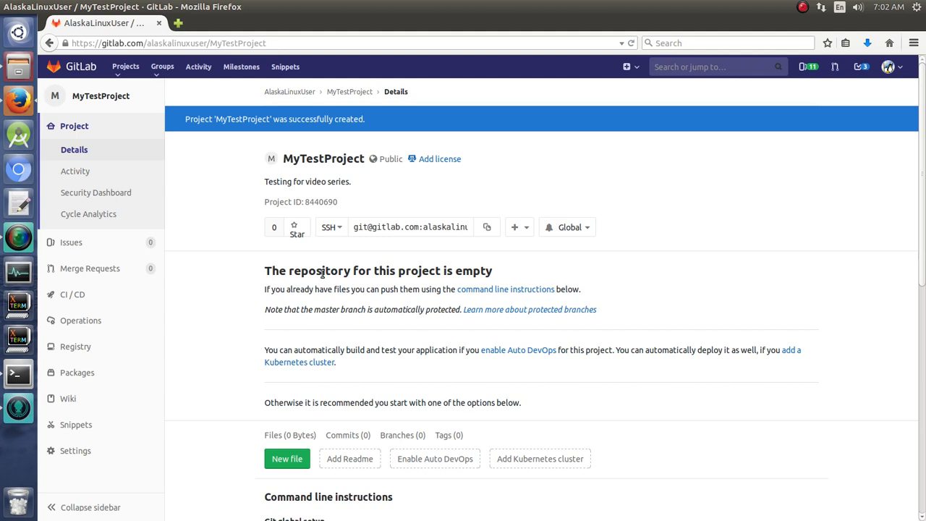
# - Switch the empty project's clone address from SSH to HTTPS
pyautogui.click(331, 225)
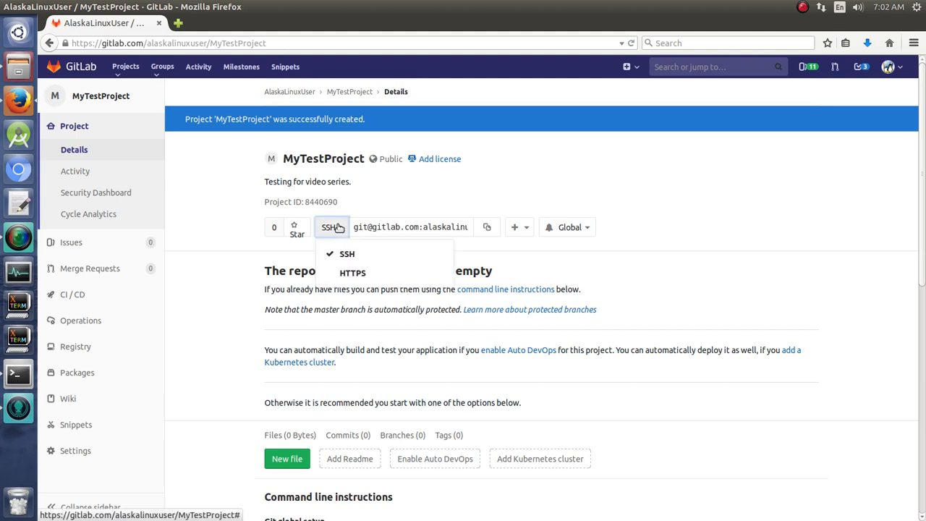
pyautogui.moveTo(353, 272)
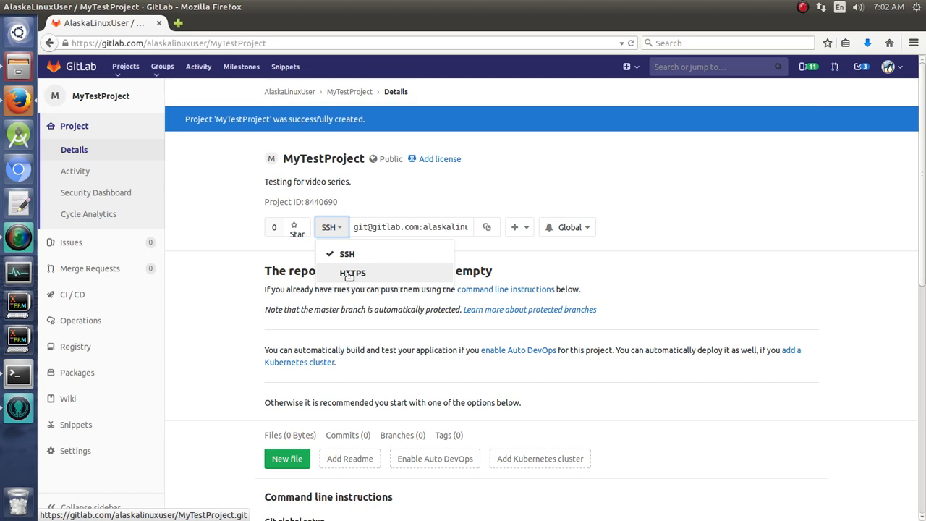
pyautogui.moveTo(347, 255)
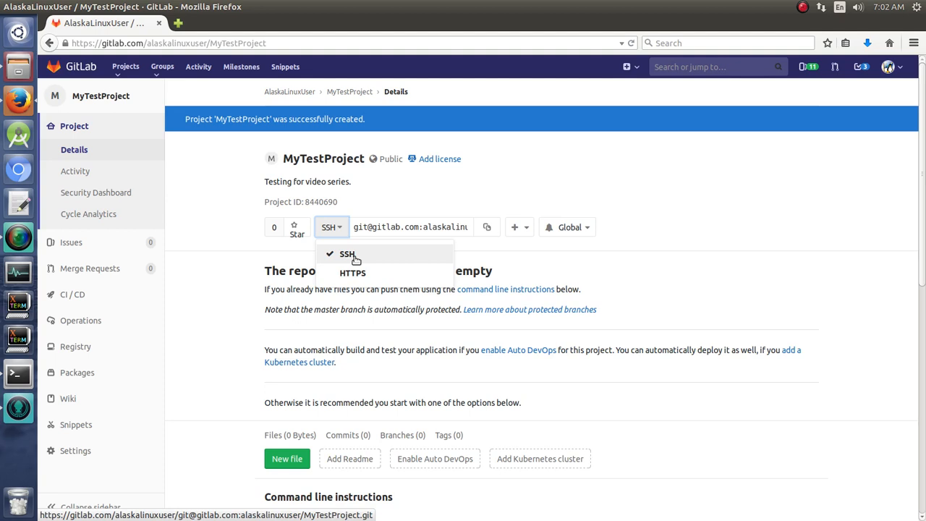
pyautogui.moveTo(354, 269)
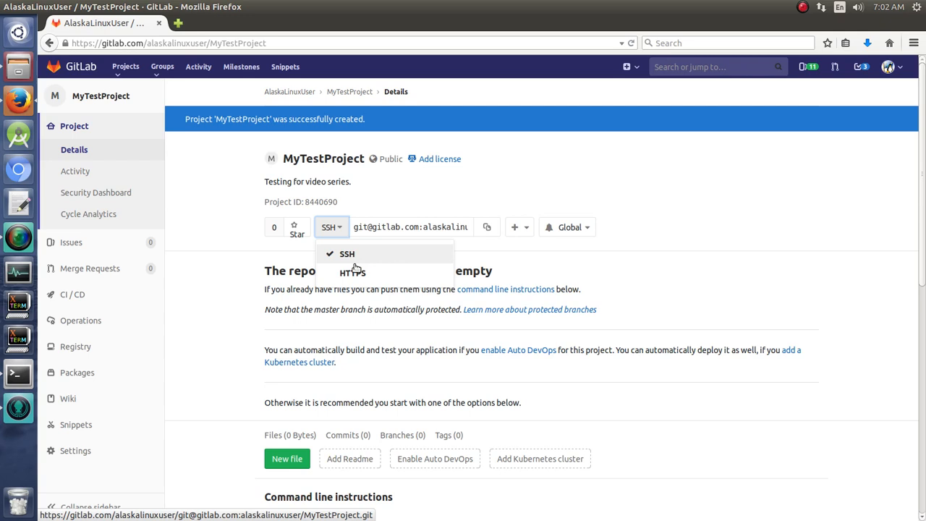
pyautogui.click(353, 272)
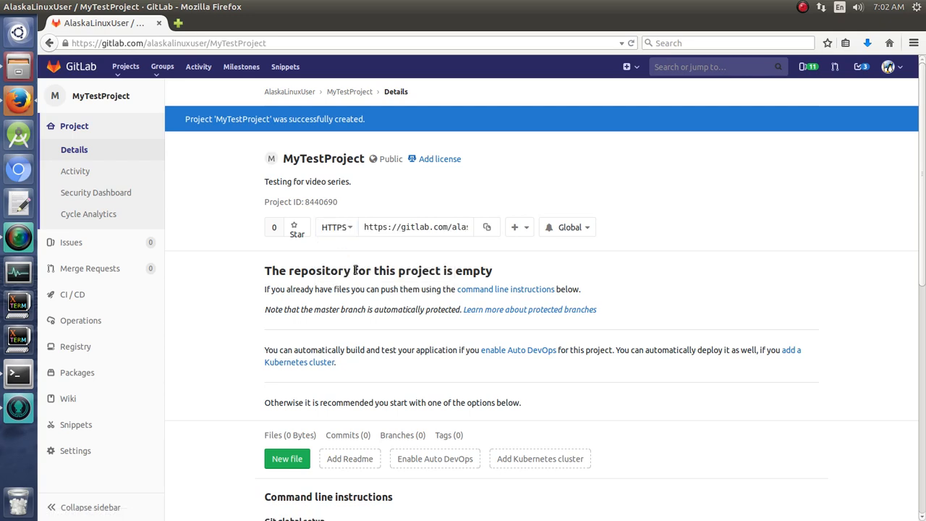
pyautogui.moveTo(243, 280)
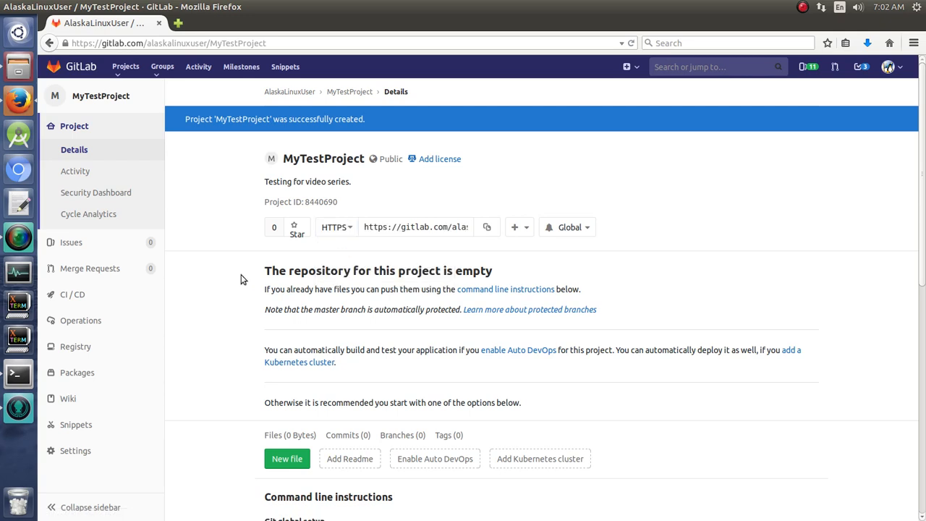
pyautogui.moveTo(313, 253)
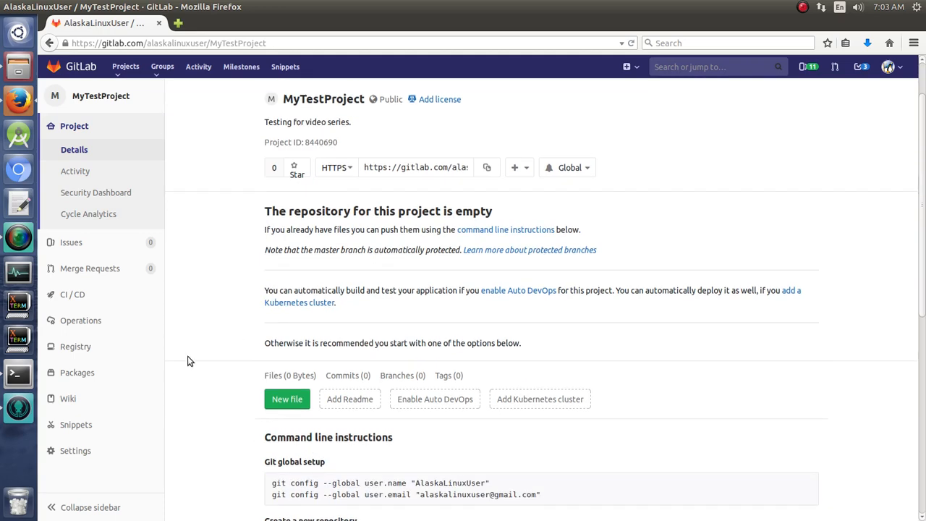
pyautogui.scroll(-3)
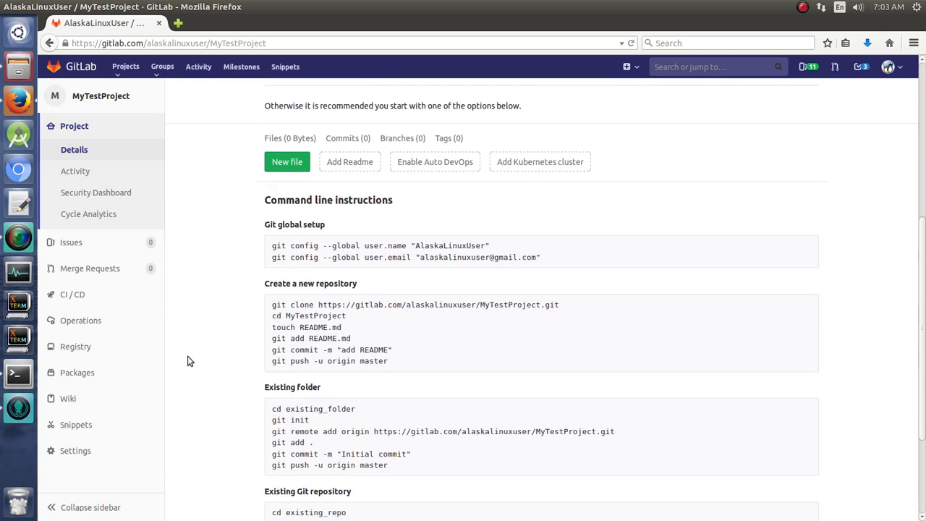
pyautogui.moveTo(180, 356)
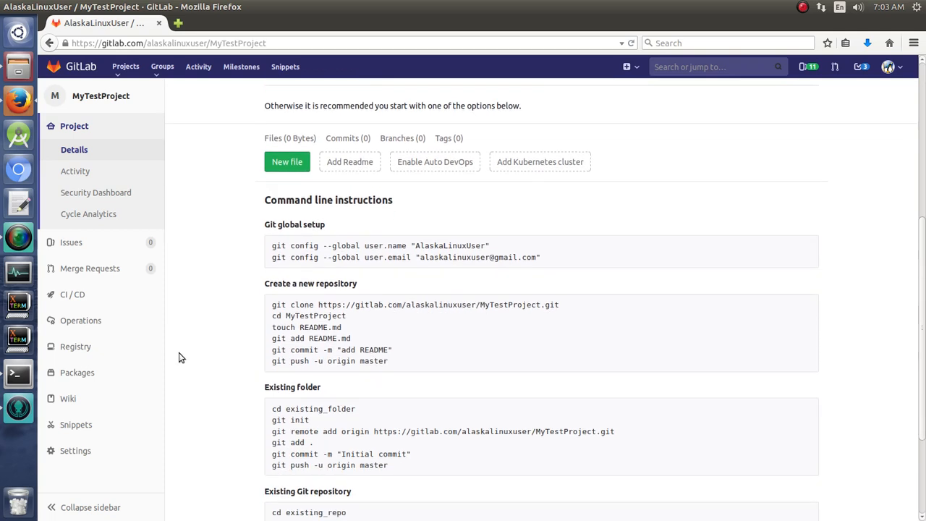
pyautogui.scroll(-3)
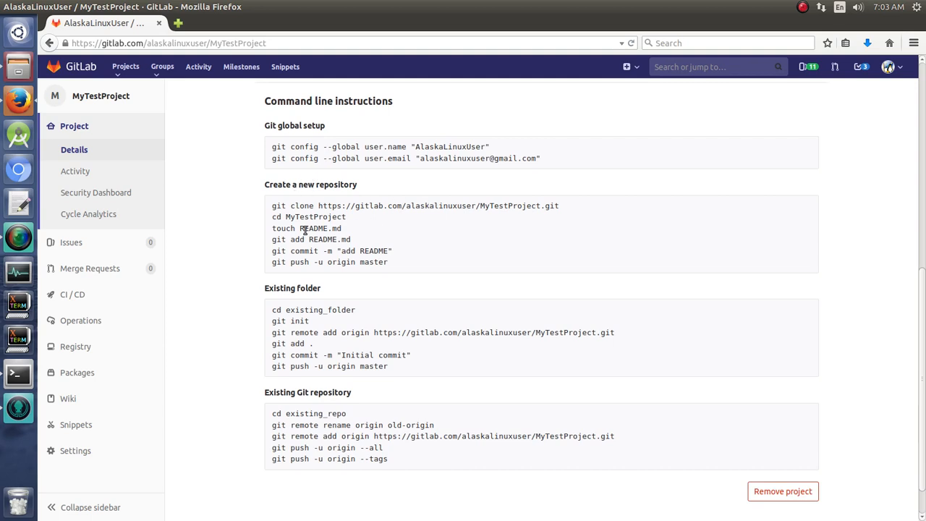
pyautogui.scroll(-3)
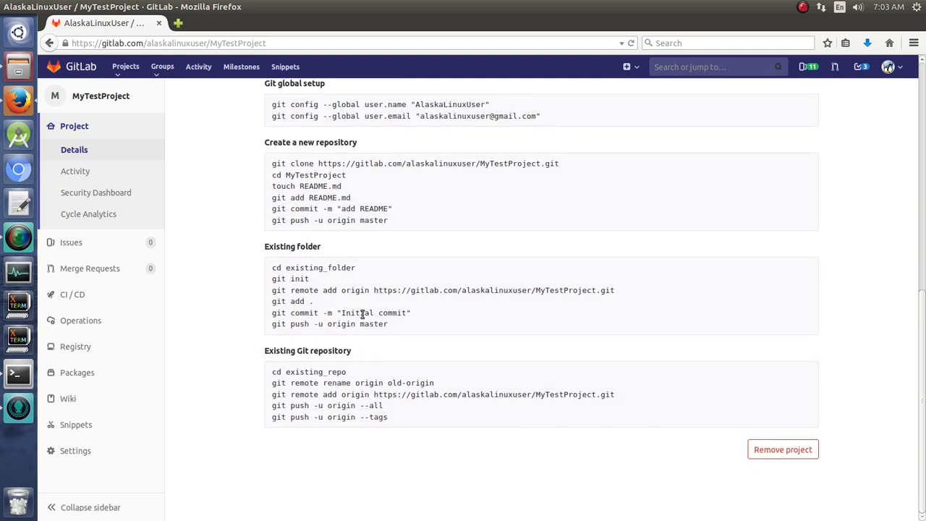
pyautogui.moveTo(260, 368)
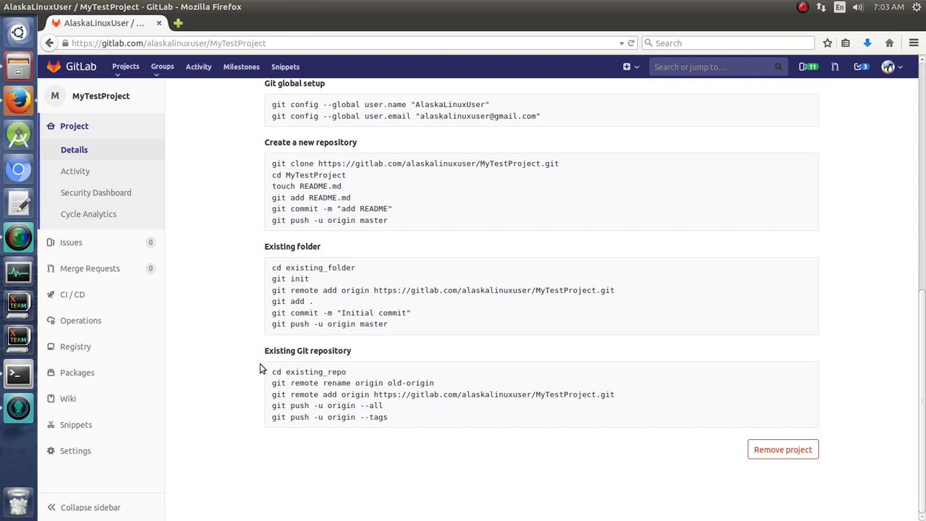
pyautogui.moveTo(263, 388)
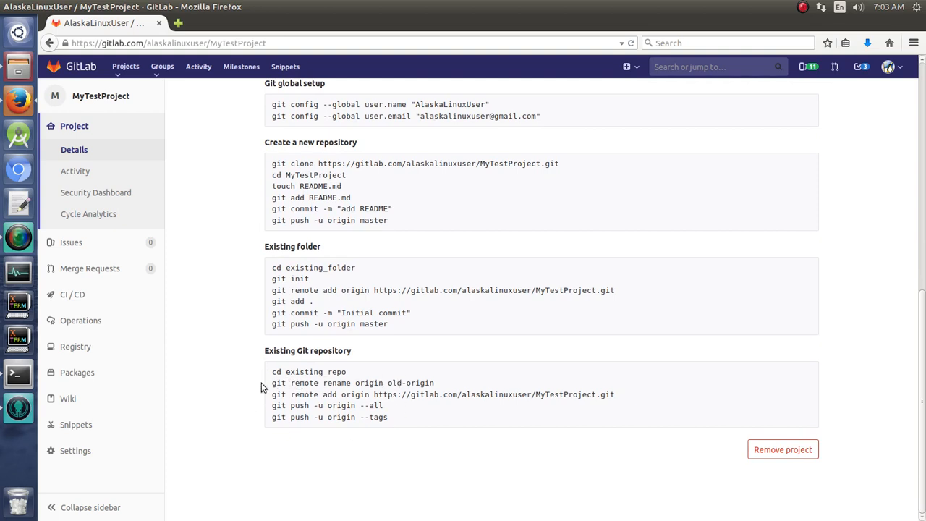
pyautogui.moveTo(318, 388)
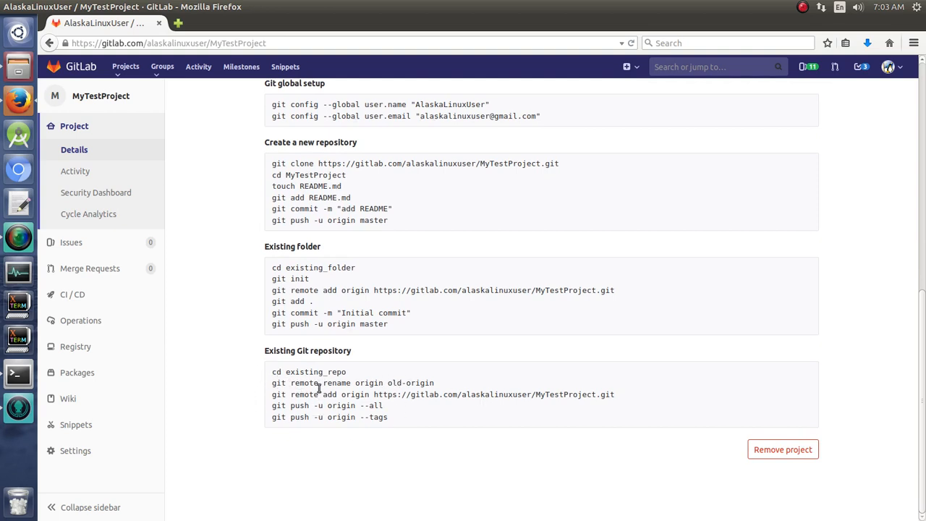
pyautogui.moveTo(332, 417)
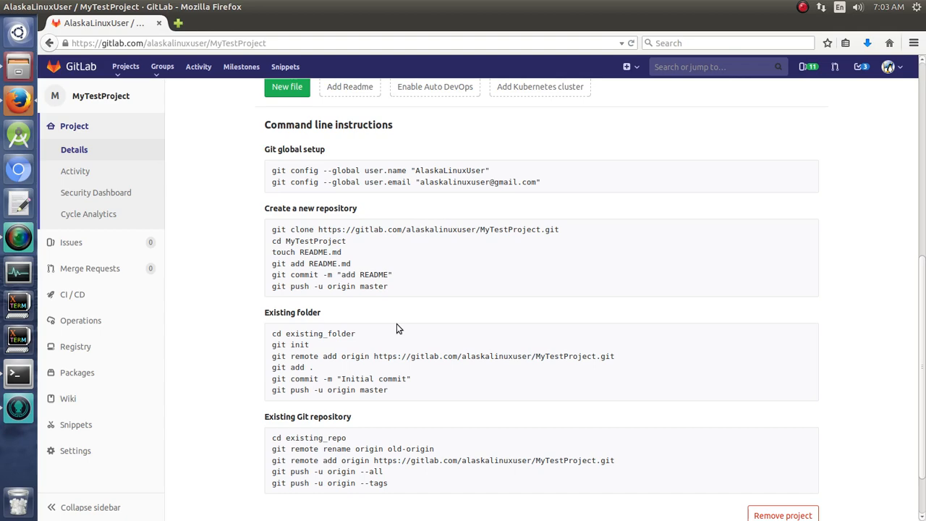
pyautogui.scroll(-3)
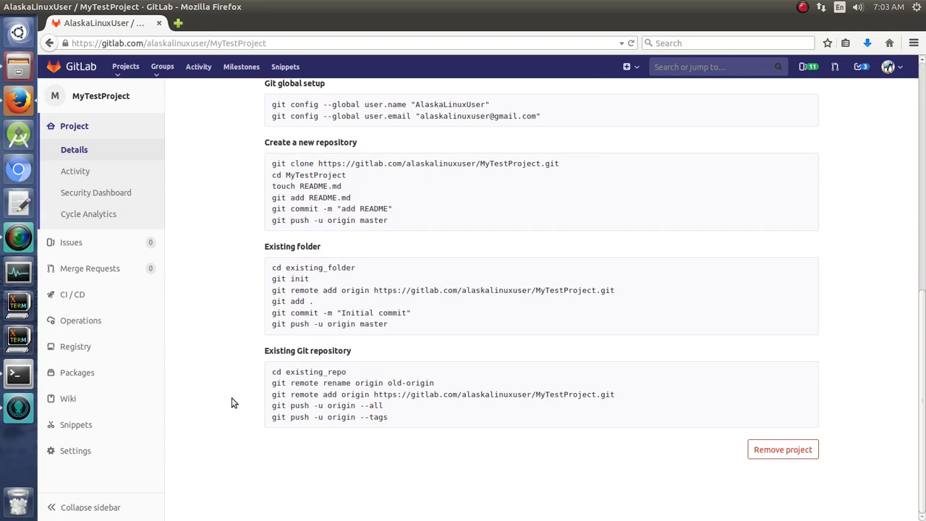
pyautogui.scroll(3)
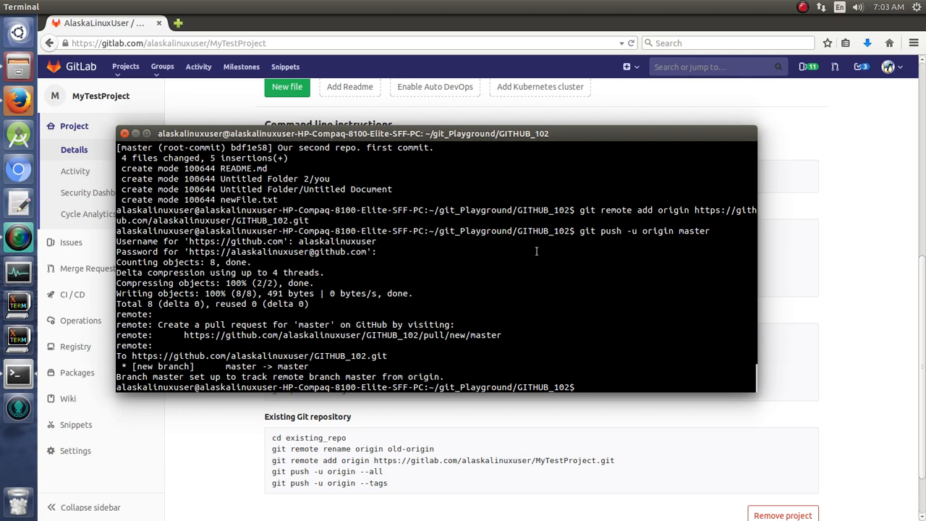
# - Rename the local repo's origin remote to old-origin with git remote rename
pyautogui.write('git')
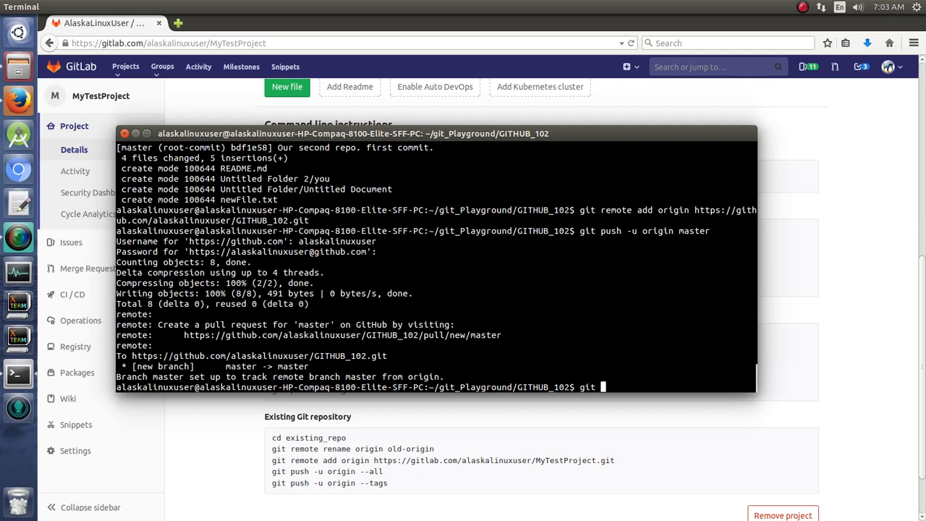
pyautogui.write('remote rename')
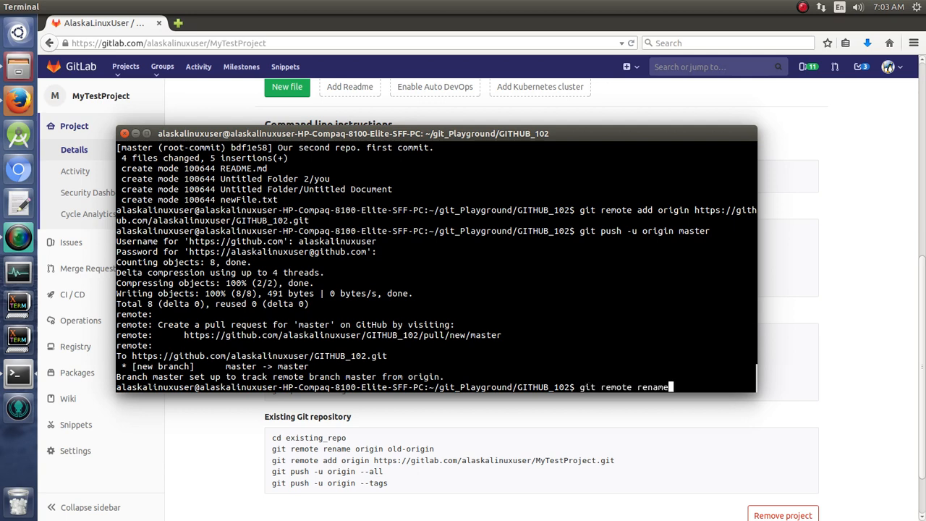
pyautogui.write('origin old-orig')
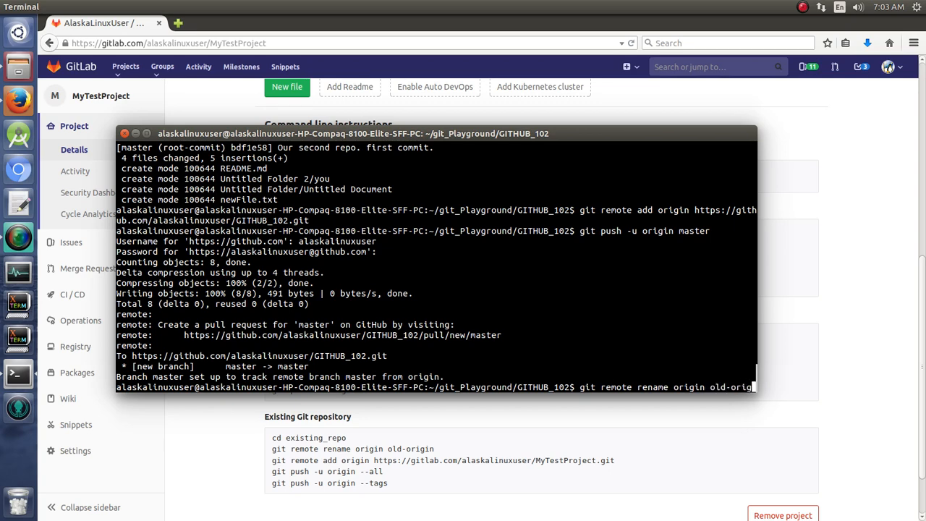
pyautogui.press('Return')
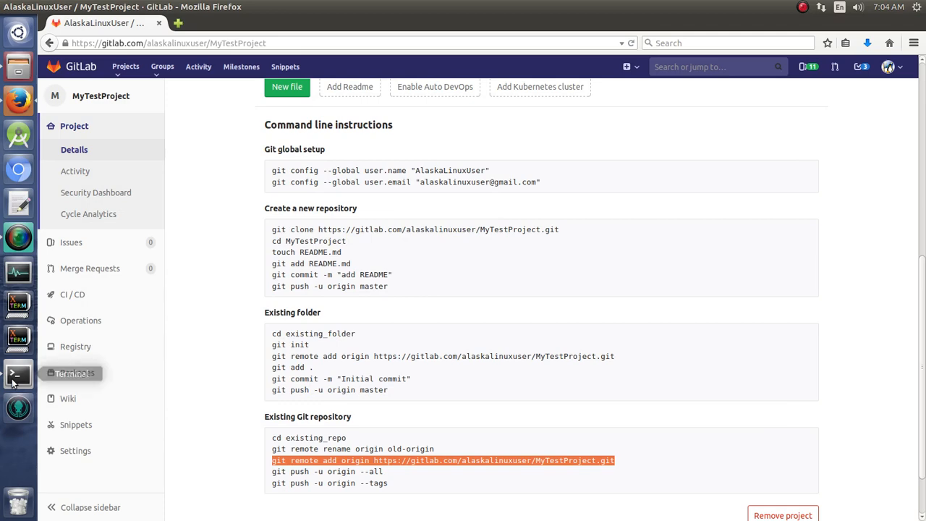
# - Push all branches and tags to the new GitLab origin with git push -u origin --all
pyautogui.click(18, 373)
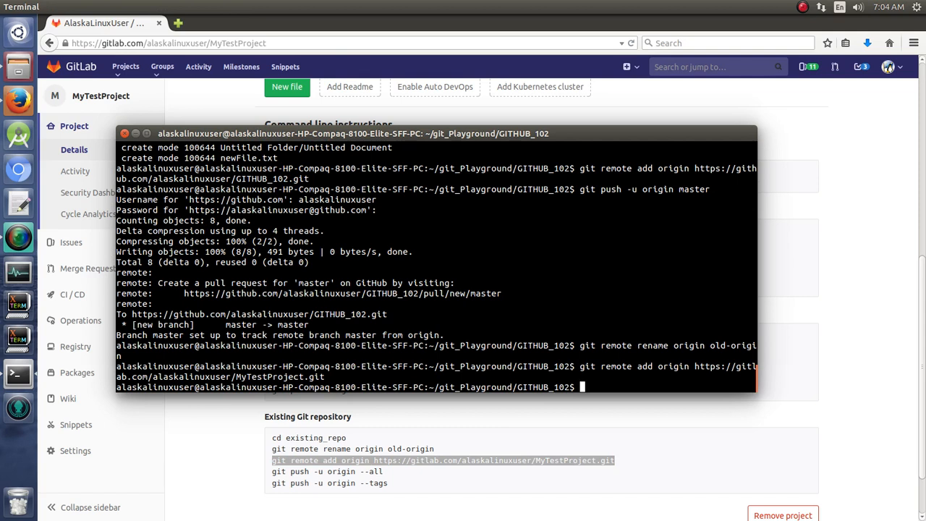
pyautogui.write('git push -u ori')
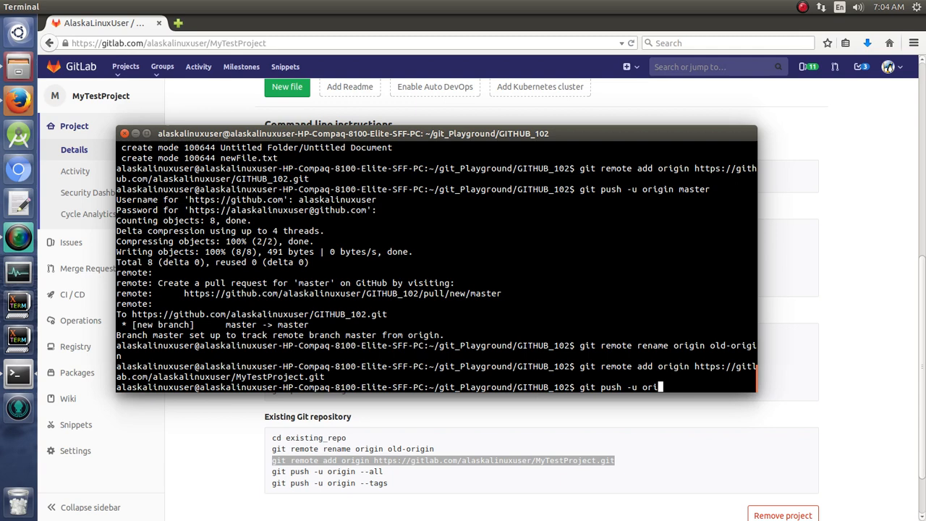
pyautogui.write('gin --all')
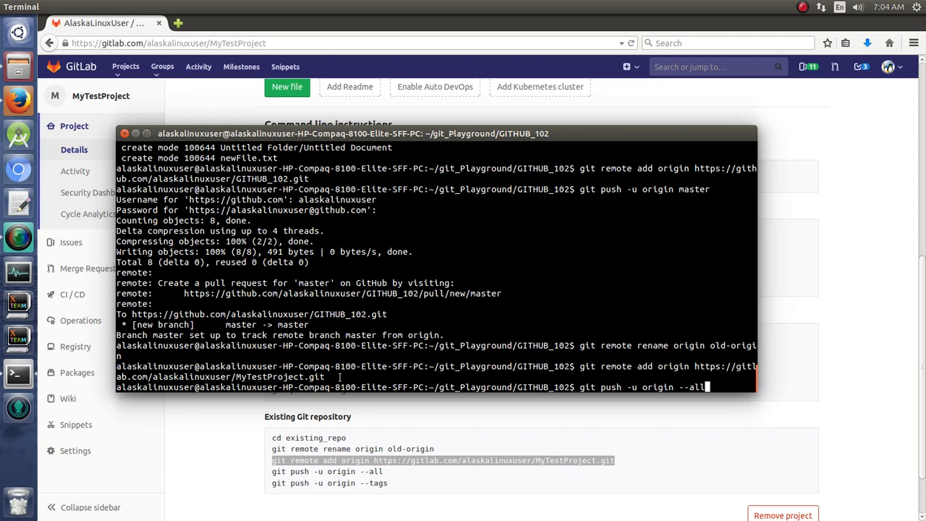
pyautogui.press('Return')
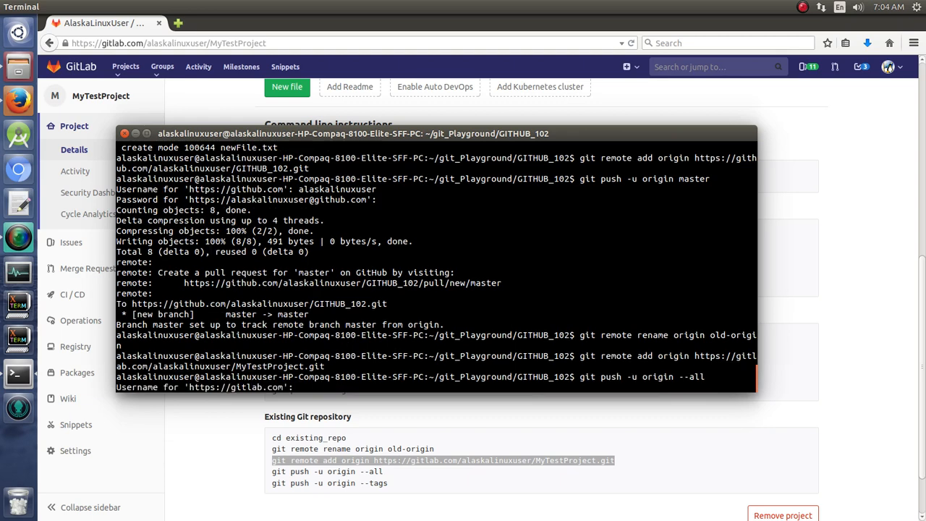
pyautogui.write('alaskalinuxuser')
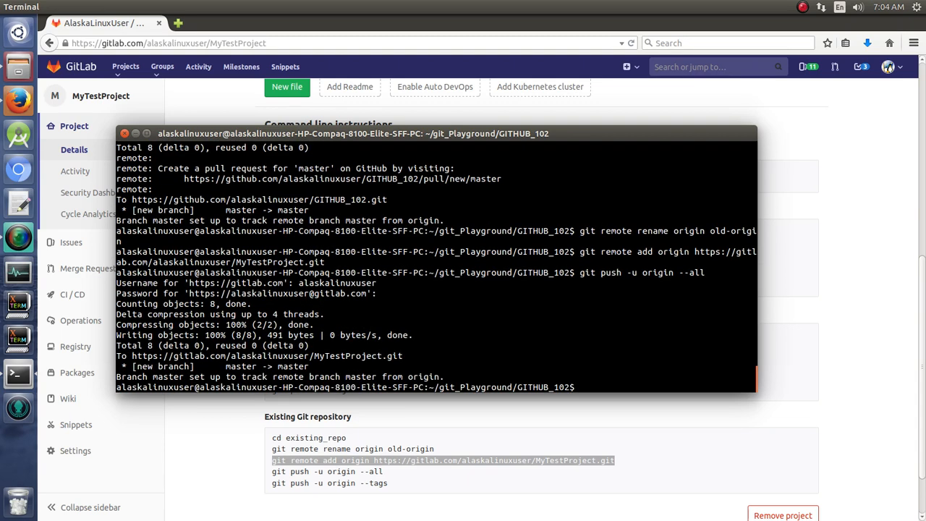
pyautogui.write('git push -u origin --all')
pyautogui.write('git push -u origin --tags')
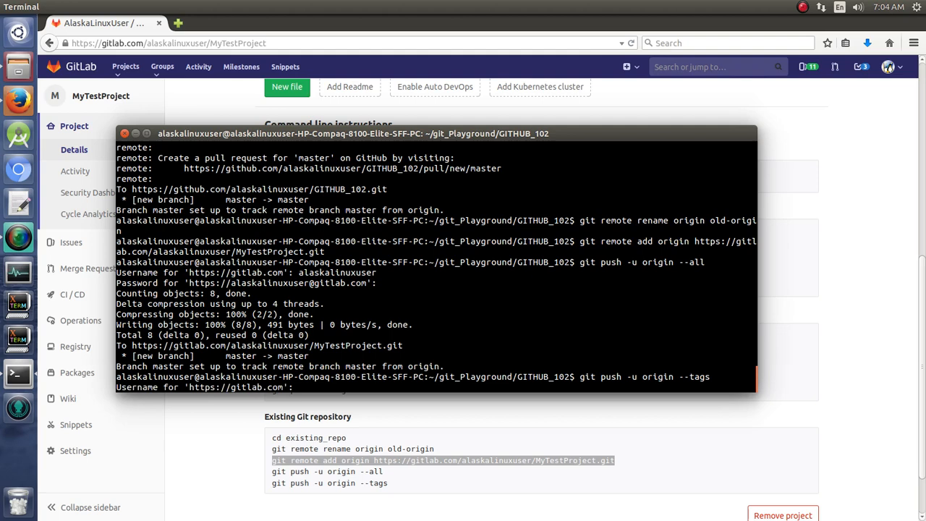
pyautogui.write('alask')
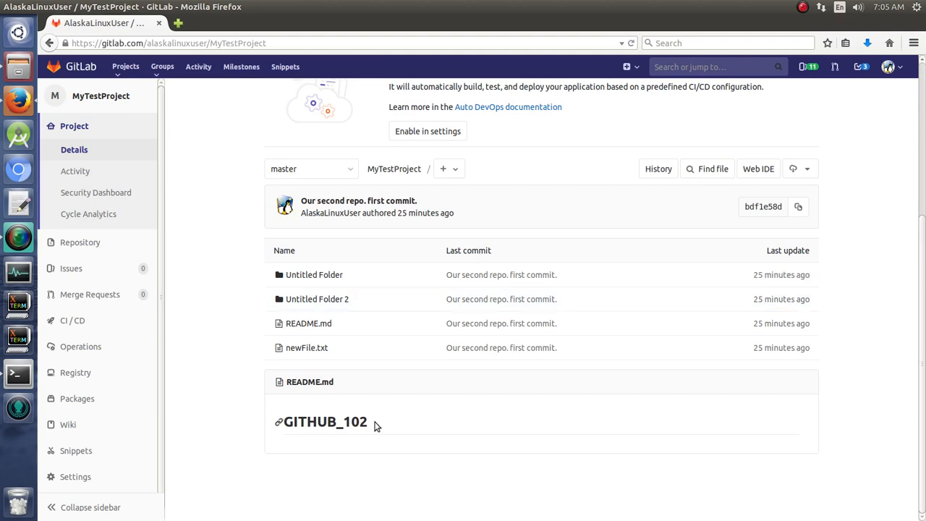
# - Review the single commit and go back to the MyTestProject overview
pyautogui.scroll(3)
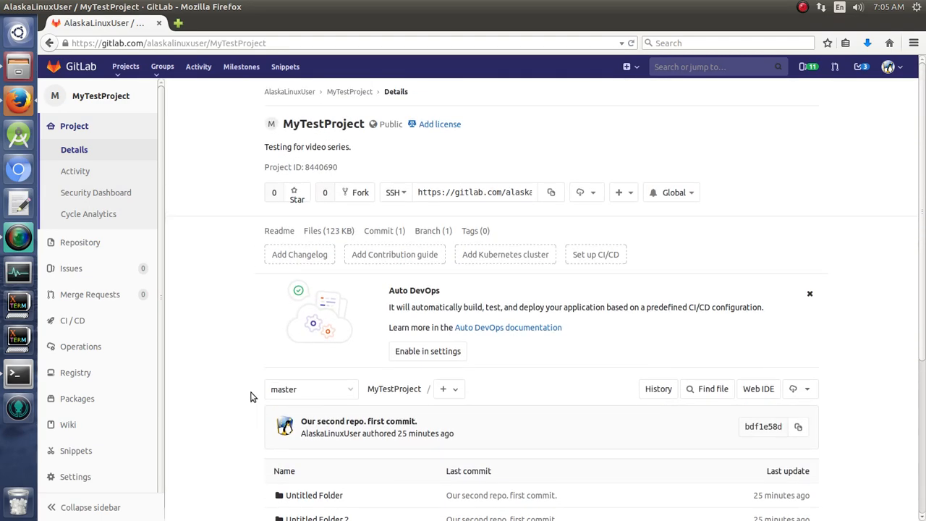
pyautogui.moveTo(292, 324)
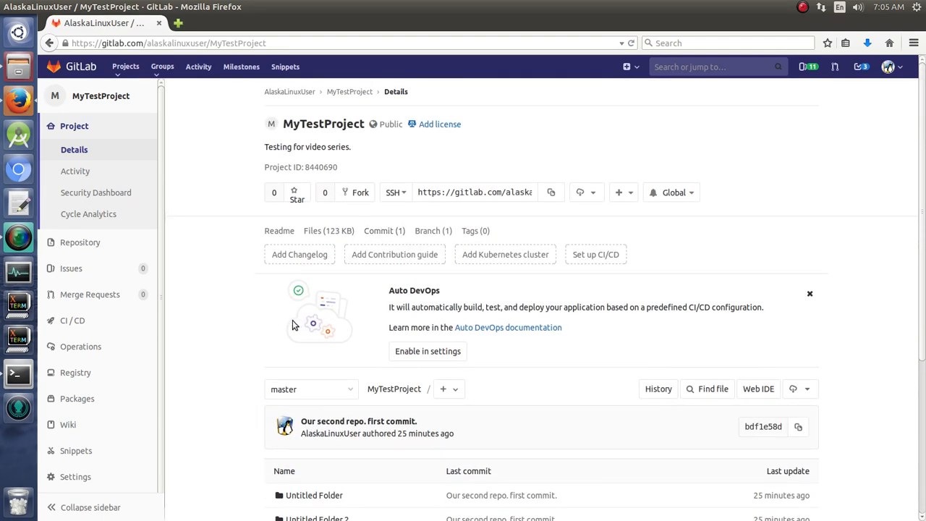
pyautogui.moveTo(383, 416)
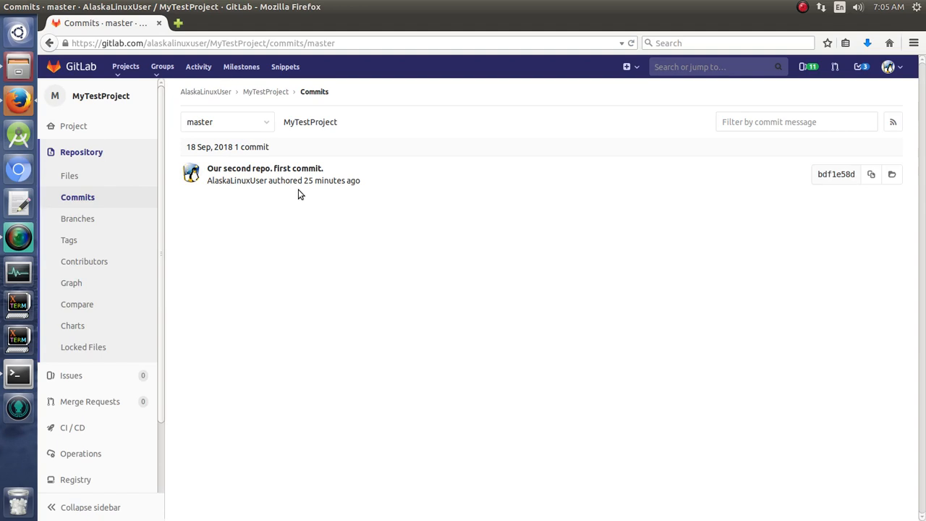
pyautogui.moveTo(342, 191)
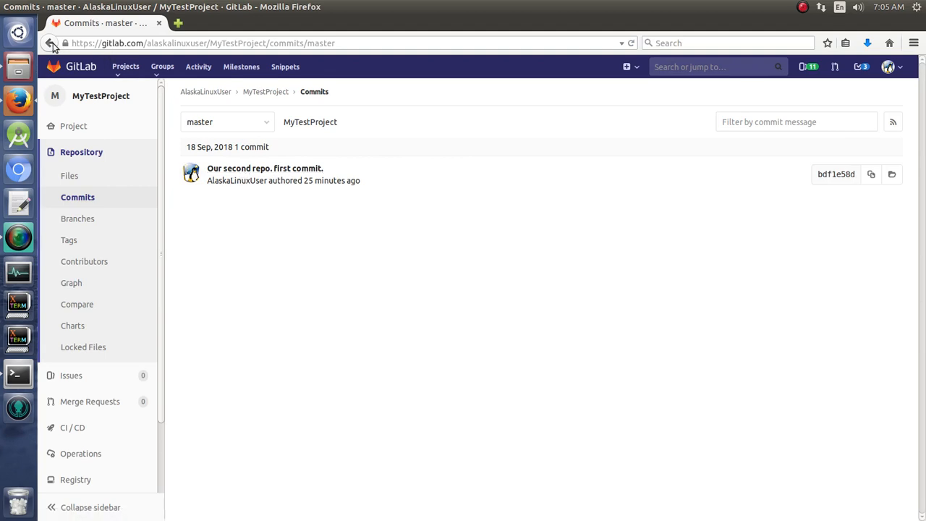
pyautogui.click(50, 44)
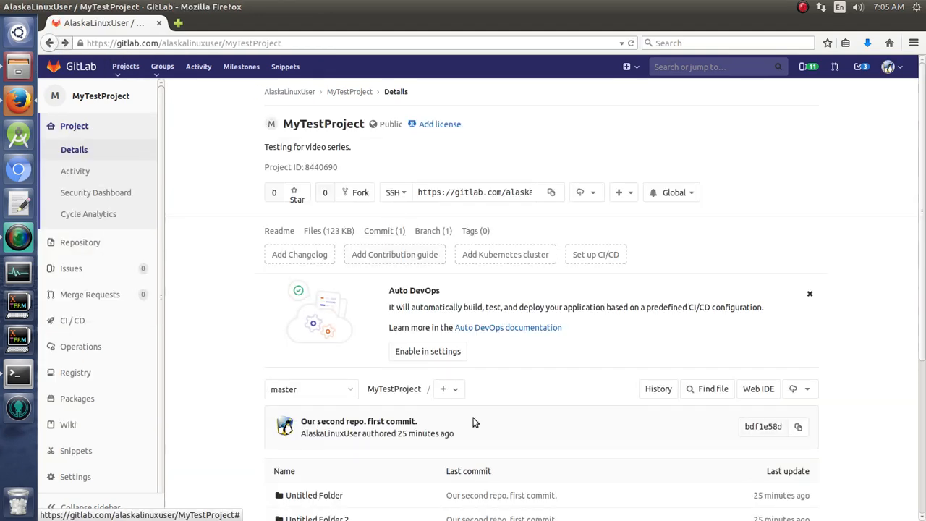
pyautogui.scroll(-3)
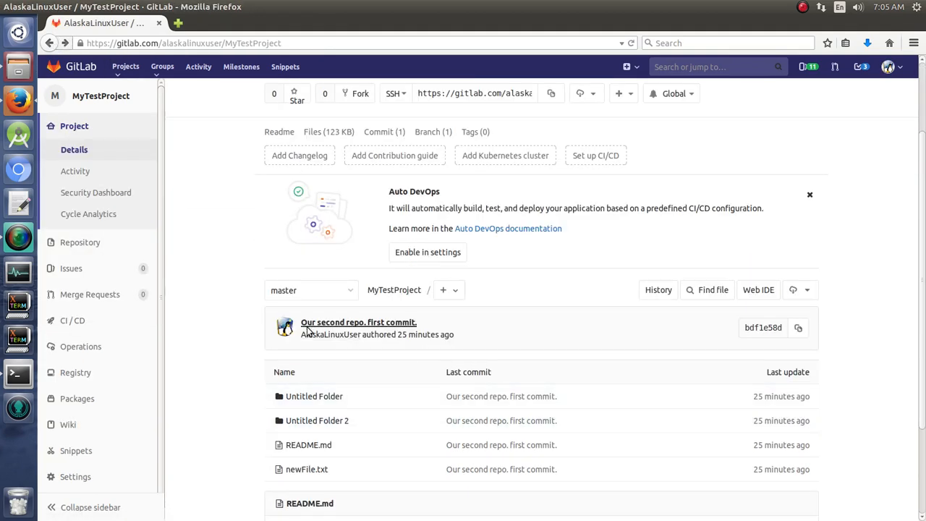
pyautogui.moveTo(486, 341)
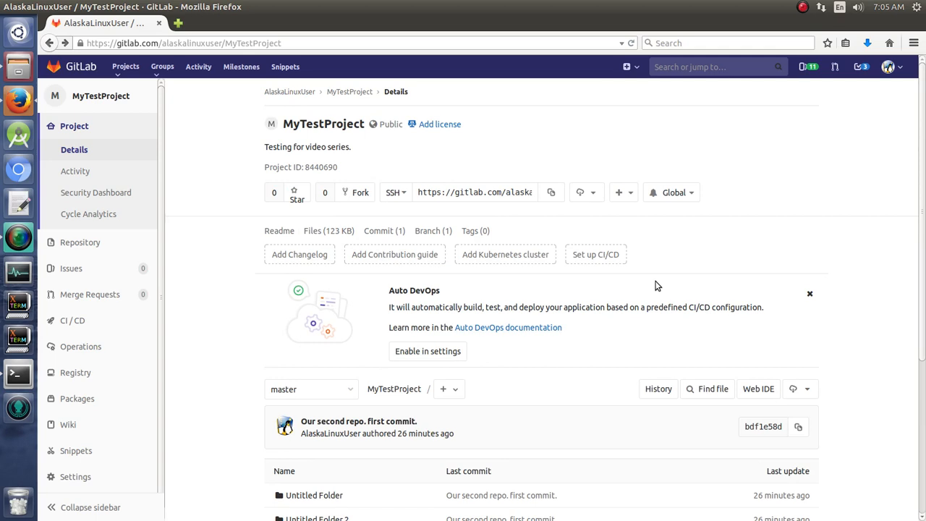
pyautogui.moveTo(88, 214)
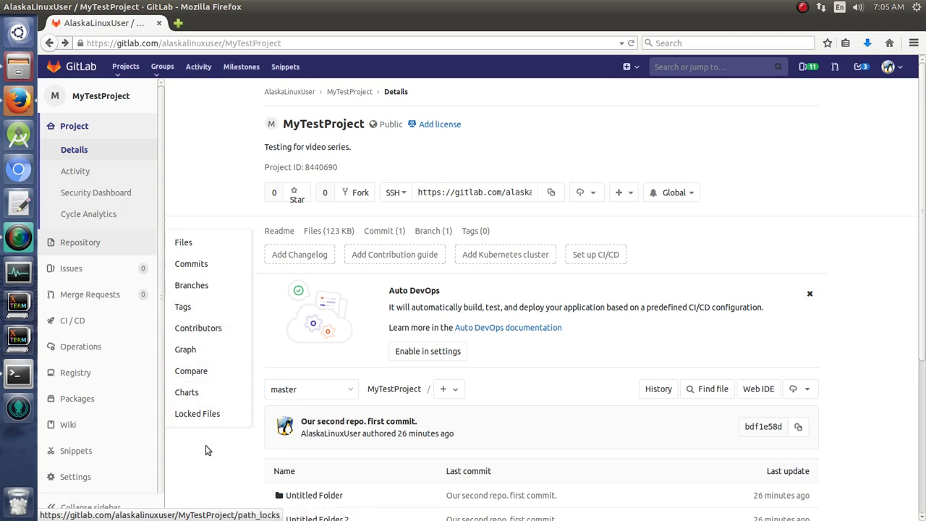
# - View README.md from the project's file list, showing its GITHUB_102 heading
pyautogui.scroll(-3)
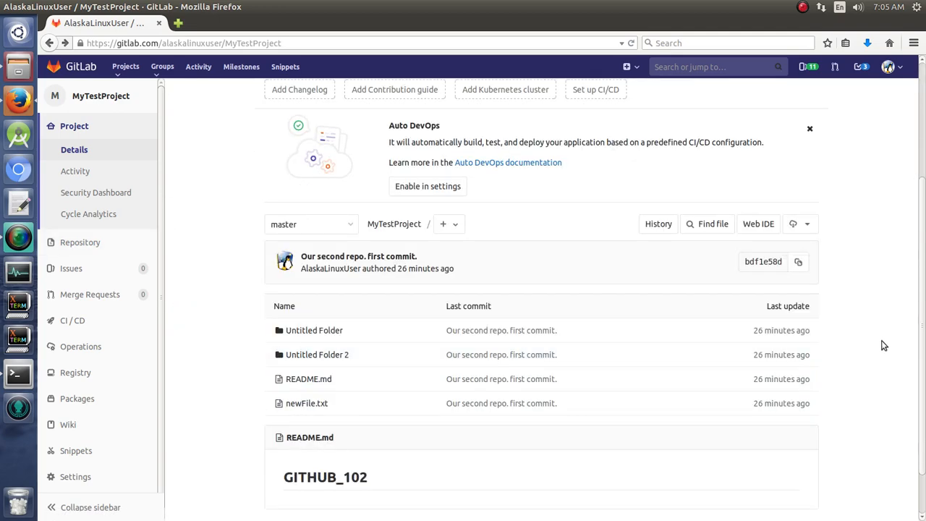
pyautogui.scroll(-3)
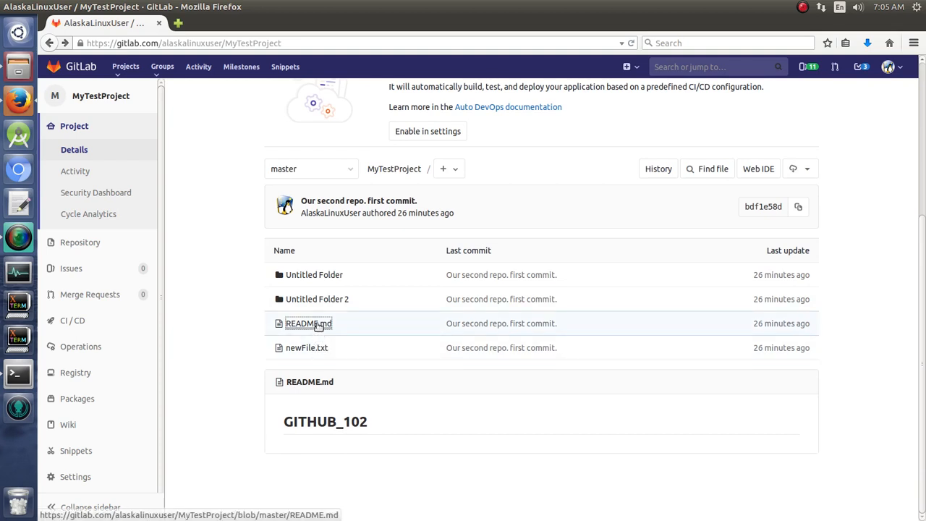
pyautogui.click(308, 323)
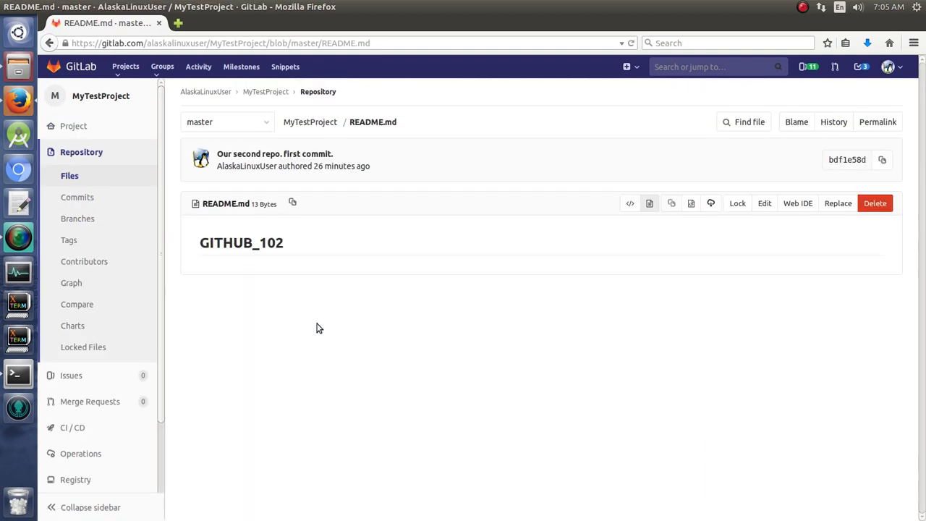
pyautogui.moveTo(763, 202)
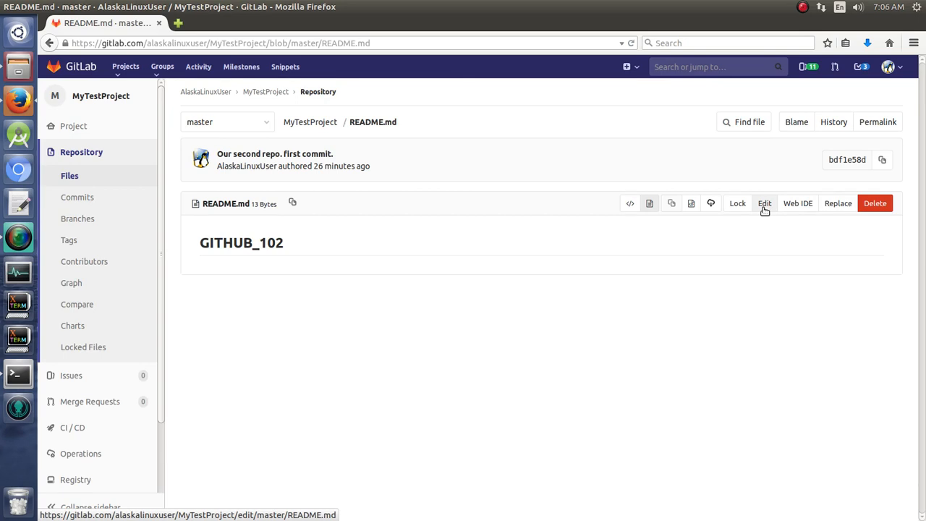
pyautogui.moveTo(434, 264)
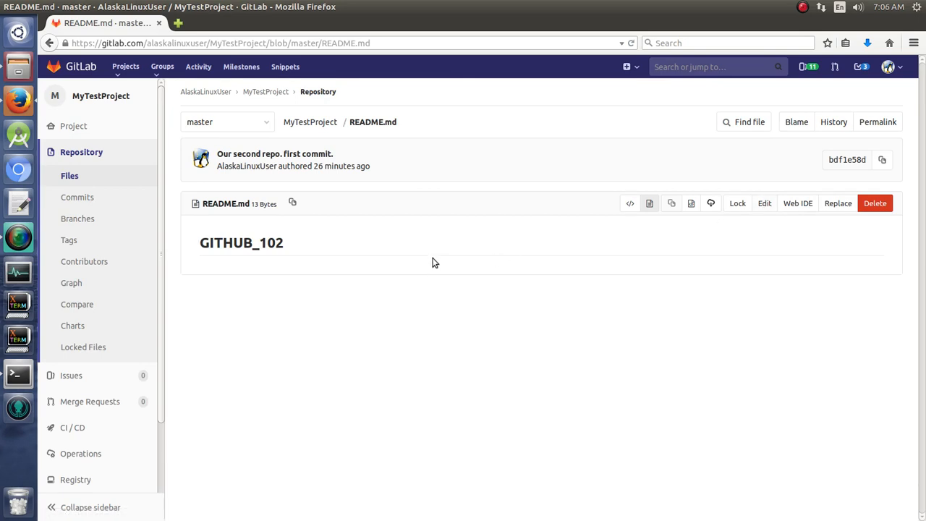
pyautogui.moveTo(760, 218)
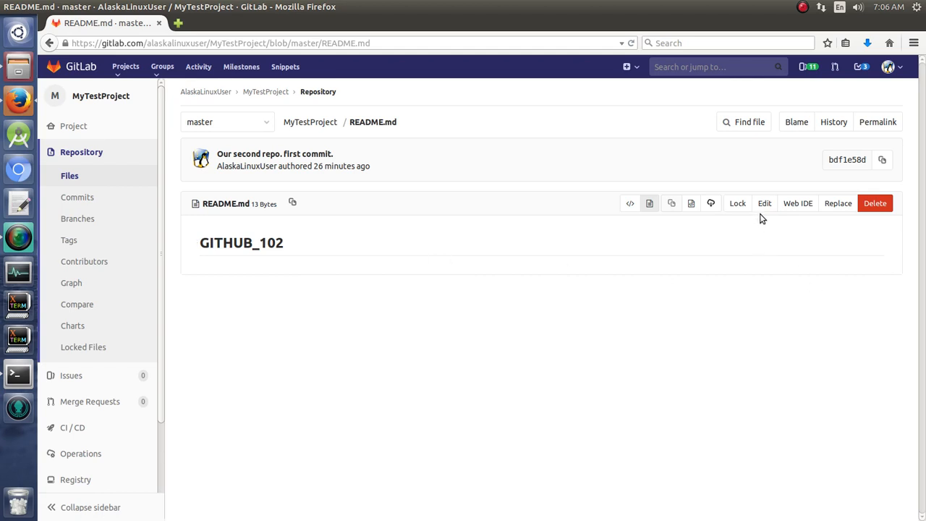
pyautogui.moveTo(764, 203)
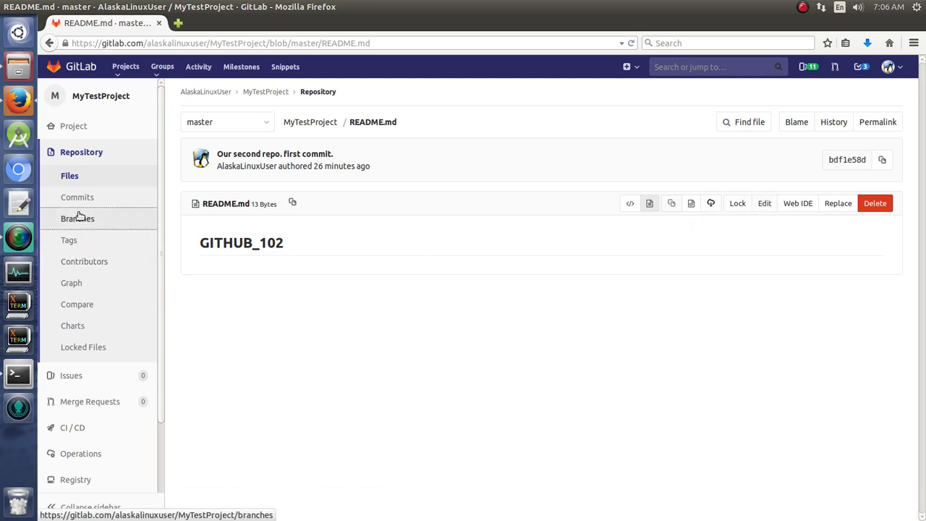
# - Check the Branches page with its master branch, then the Commits list
pyautogui.click(78, 217)
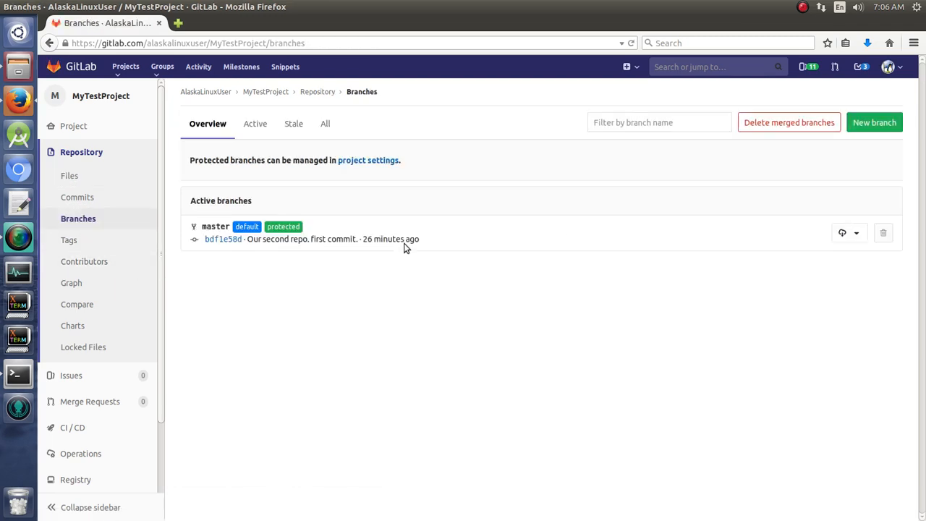
pyautogui.click(76, 197)
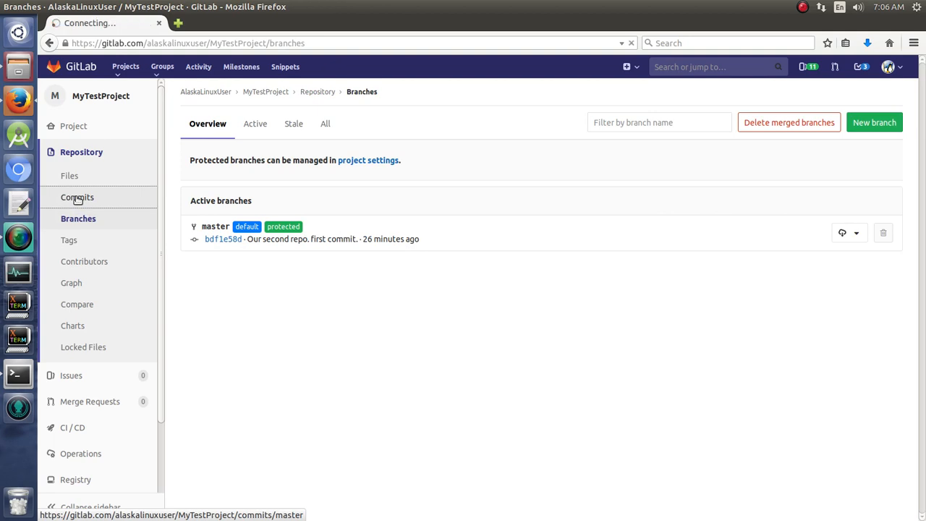
pyautogui.click(77, 196)
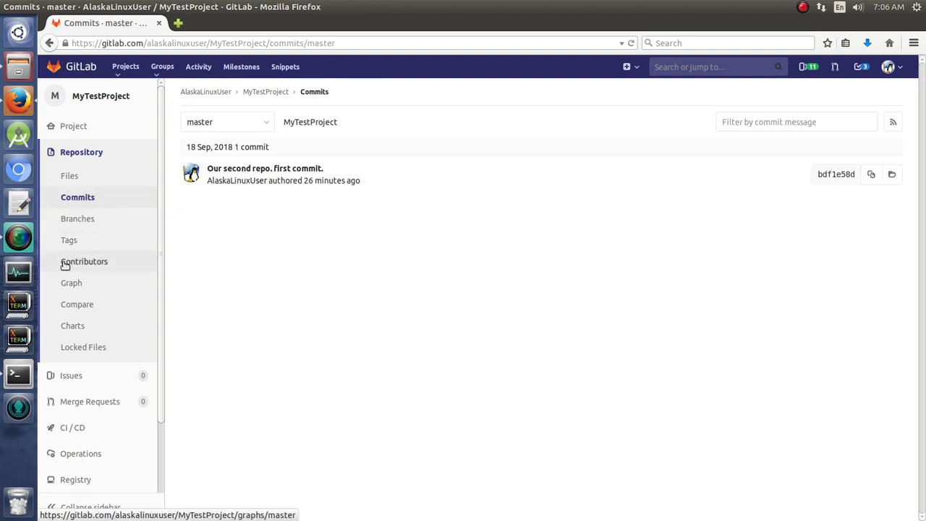
pyautogui.moveTo(77, 304)
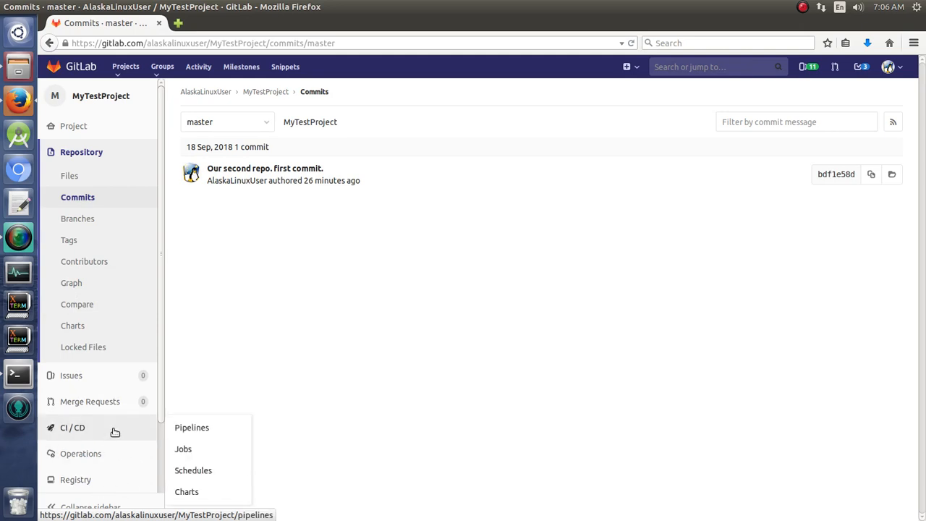
pyautogui.moveTo(71, 375)
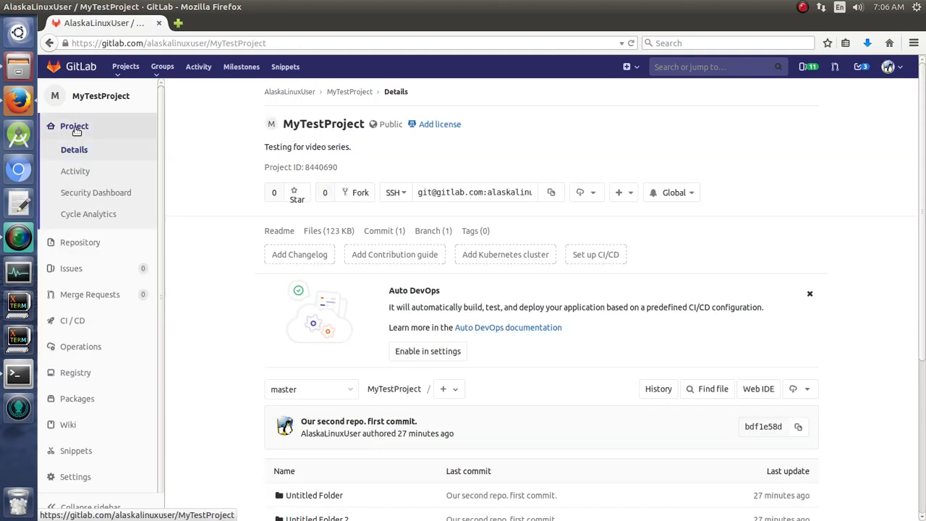
pyautogui.moveTo(836, 260)
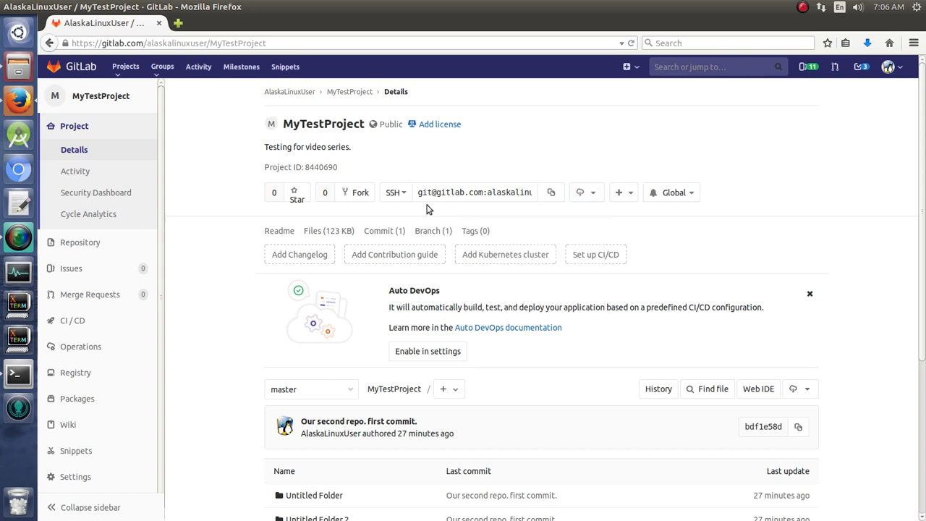
# - Select the HTTPS clone address and look down the overview's files and README
pyautogui.click(393, 191)
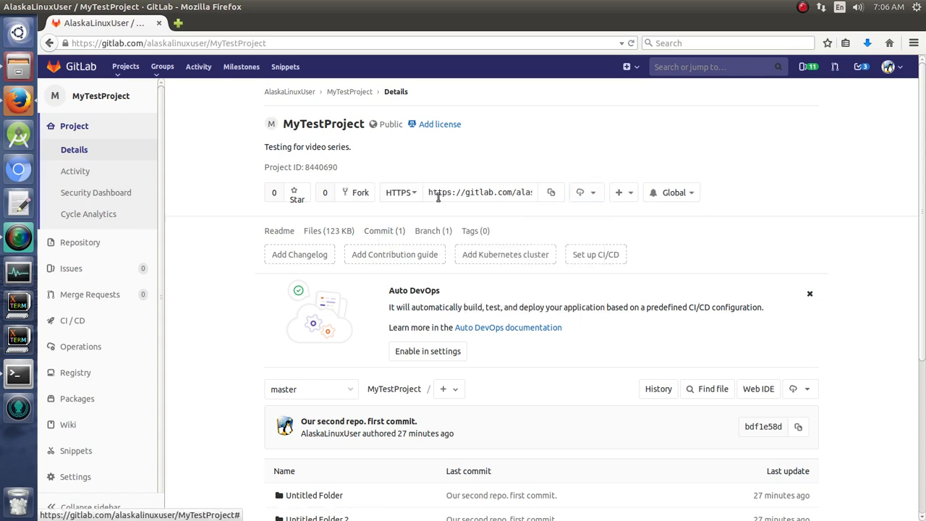
pyautogui.click(480, 191)
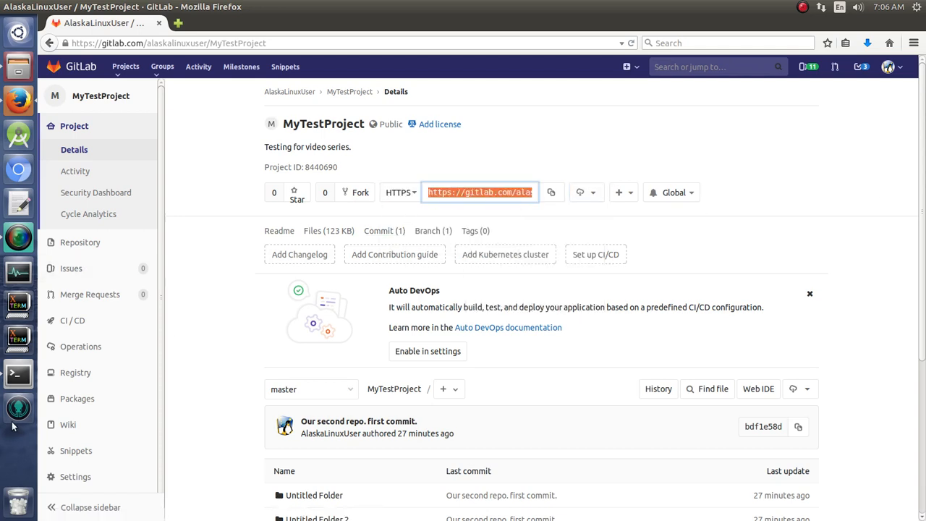
pyautogui.click(18, 373)
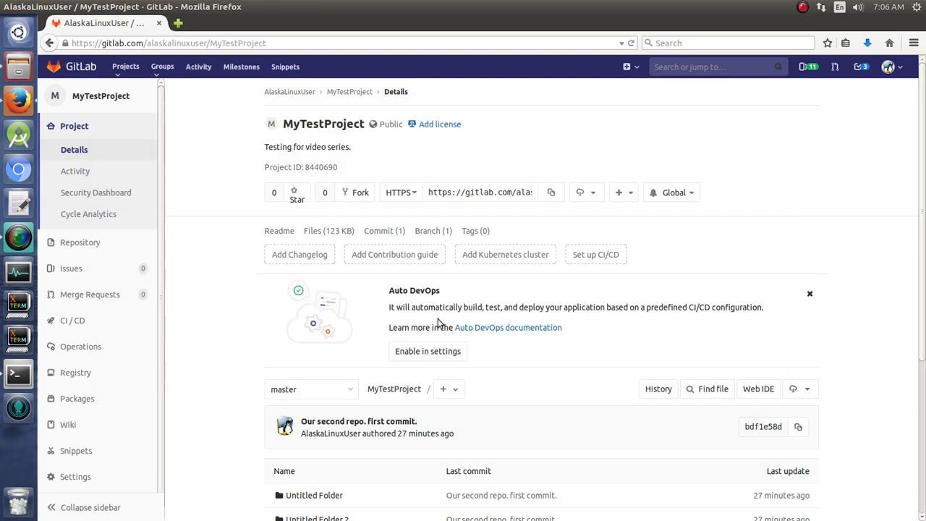
pyautogui.scroll(-3)
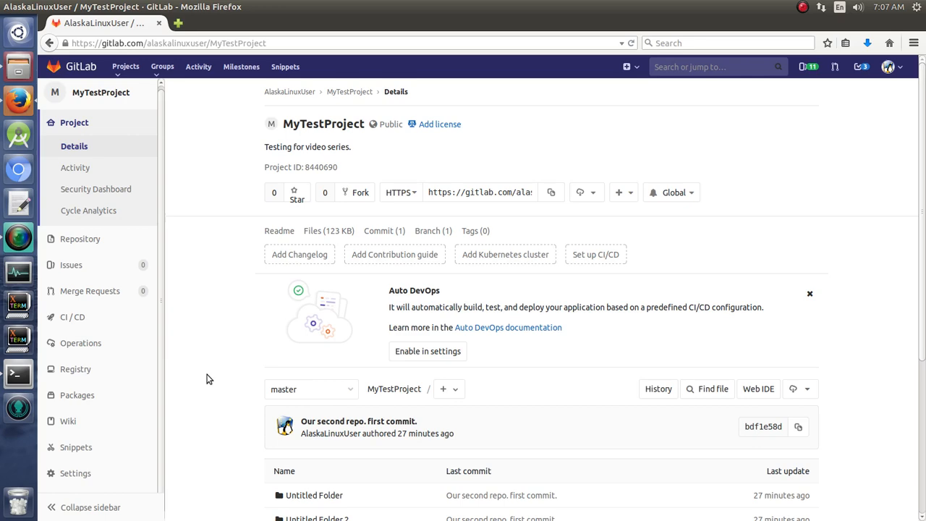
pyautogui.moveTo(193, 382)
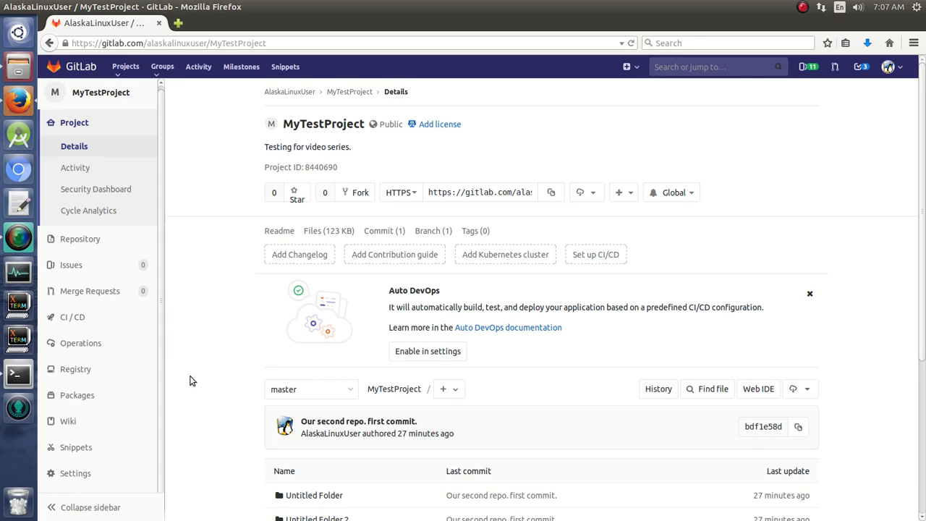
pyautogui.scroll(-3)
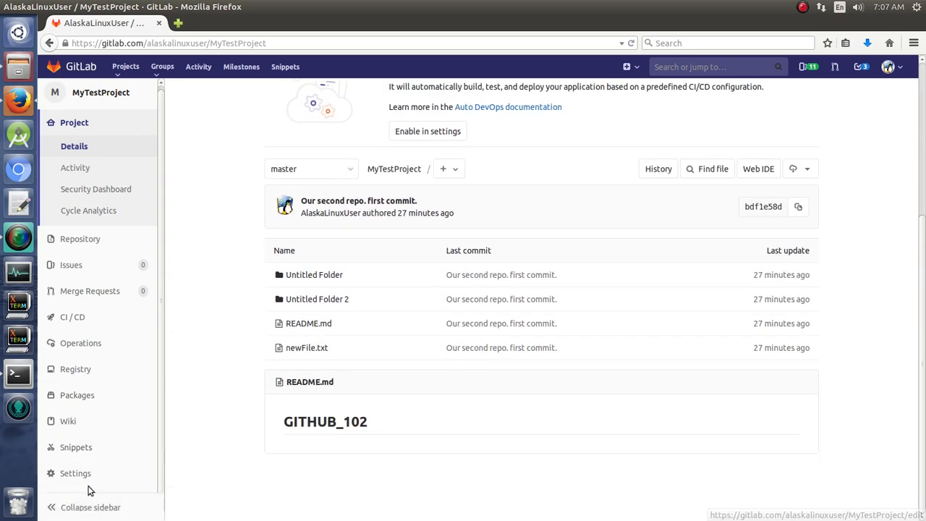
# - Reach the Advanced section of MyTestProject's General settings
pyautogui.click(75, 473)
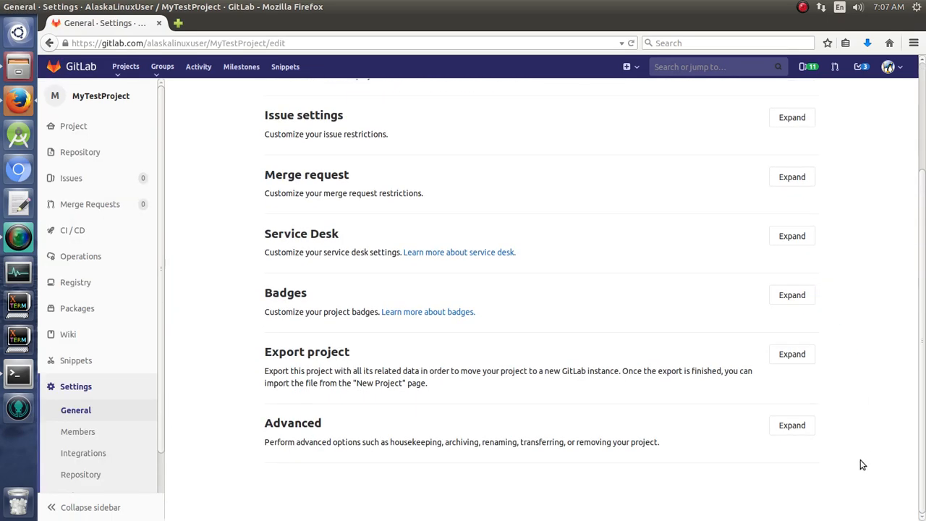
pyautogui.click(791, 425)
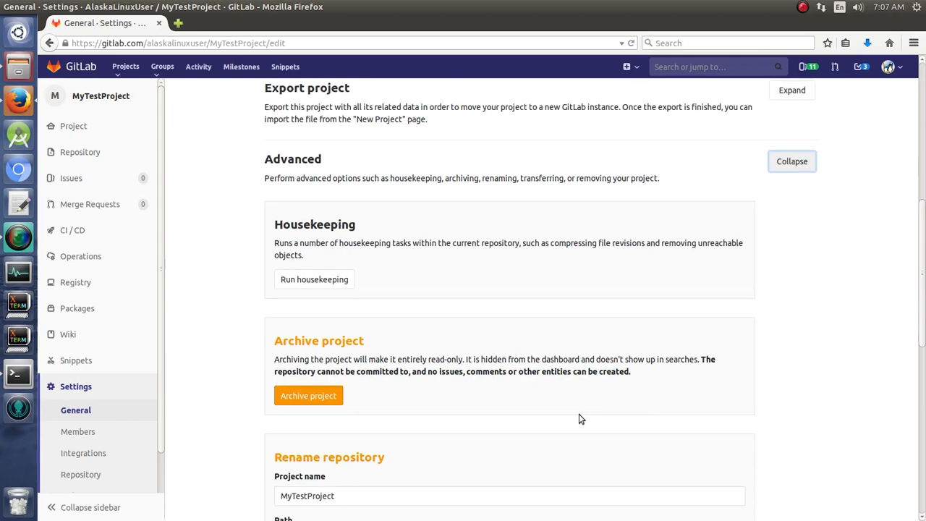
pyautogui.scroll(-3)
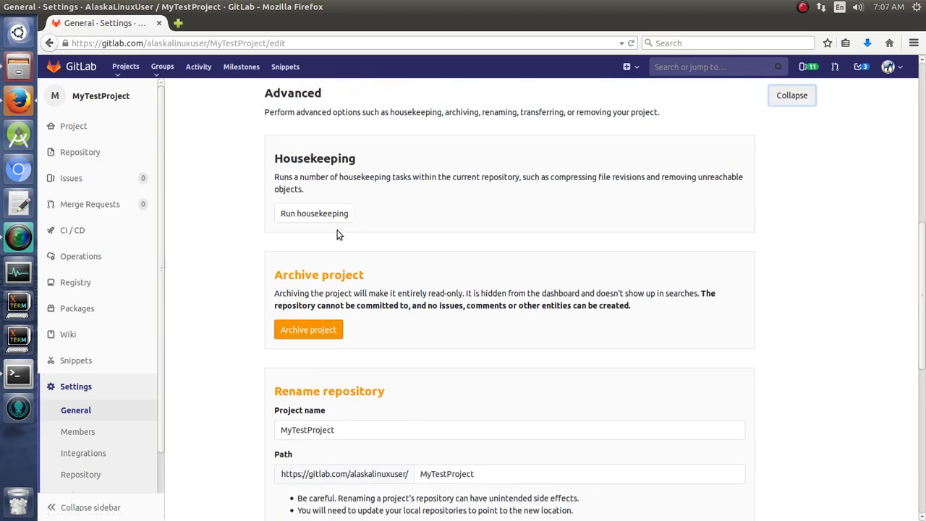
pyautogui.scroll(-3)
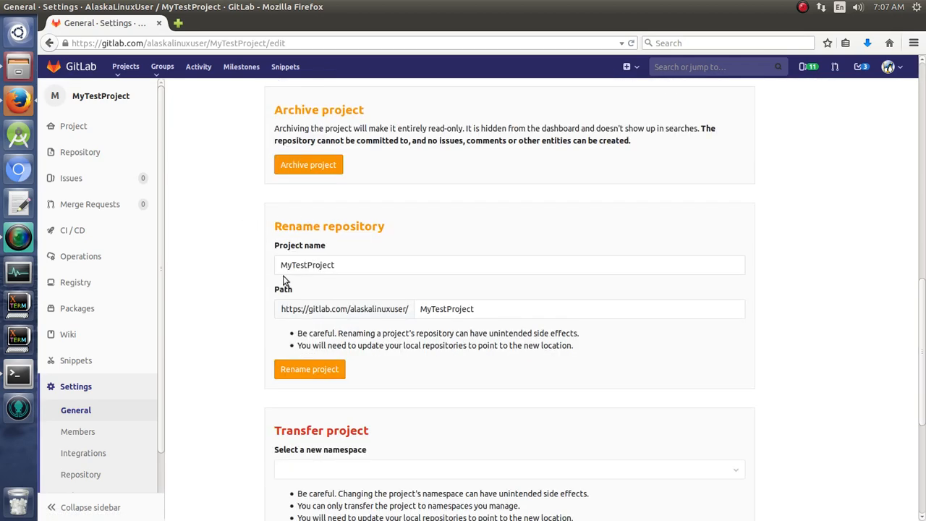
pyautogui.scroll(-3)
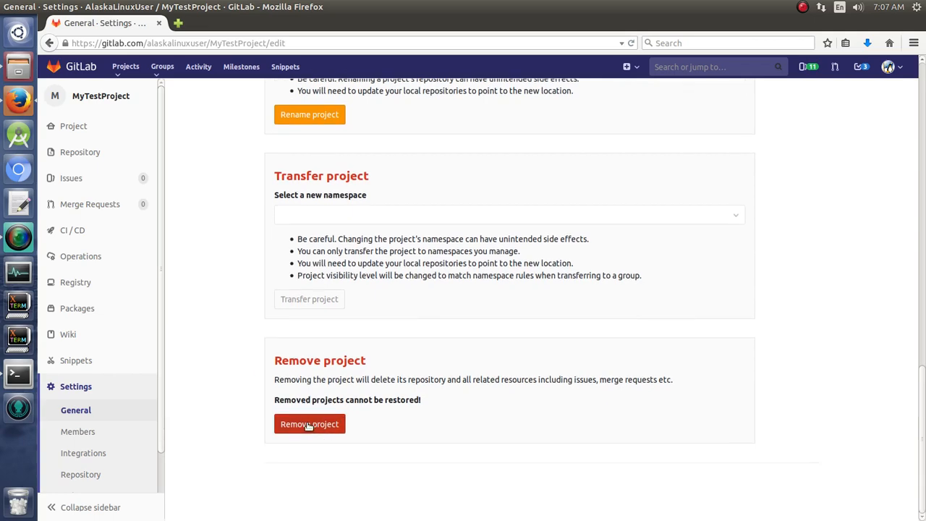
# - Remove the project, confirming with the name MyTestProject
pyautogui.click(310, 424)
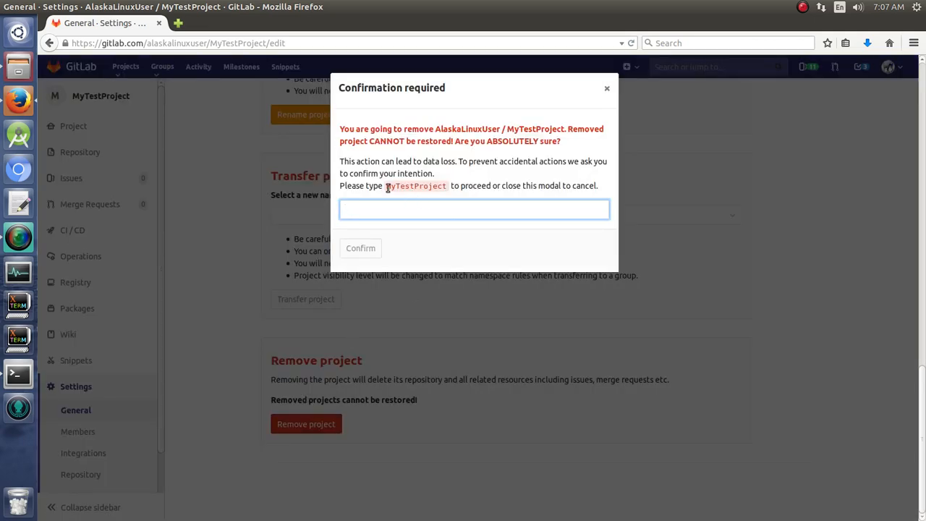
pyautogui.click(475, 208)
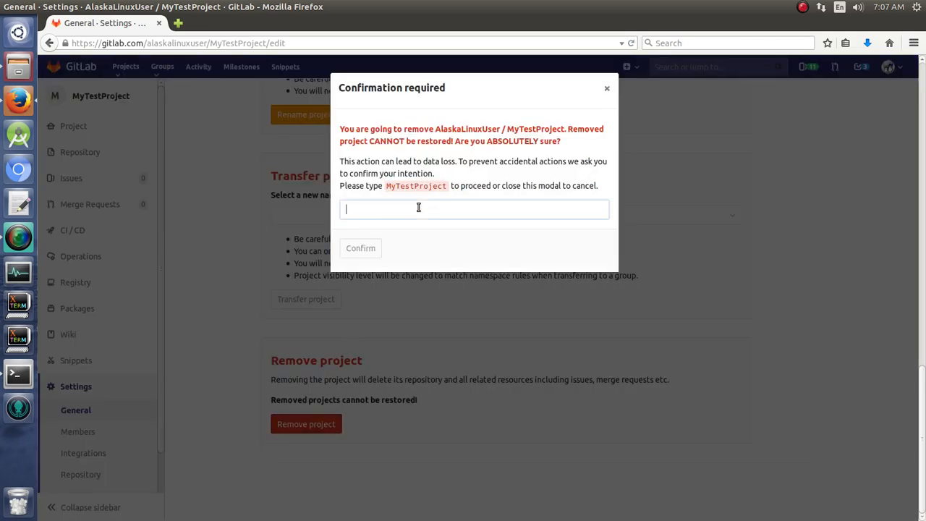
pyautogui.write('MyTestProject')
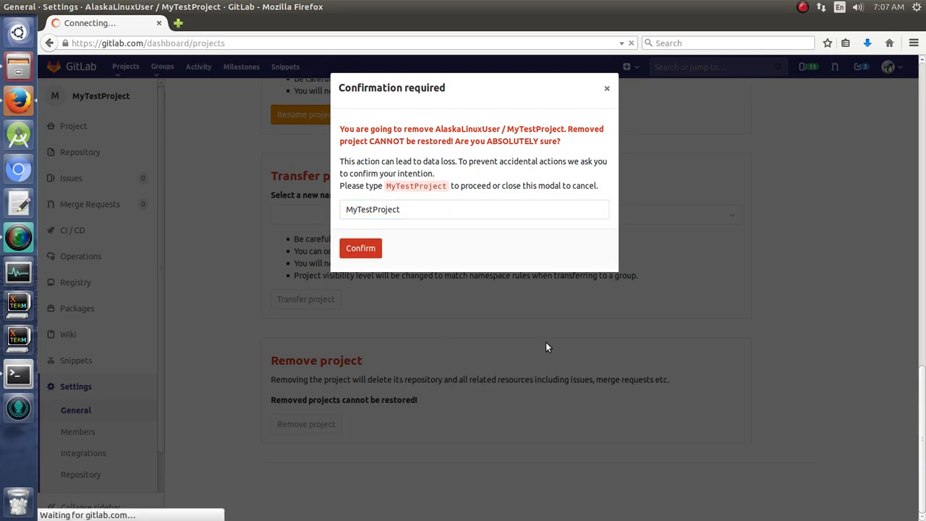
pyautogui.click(360, 247)
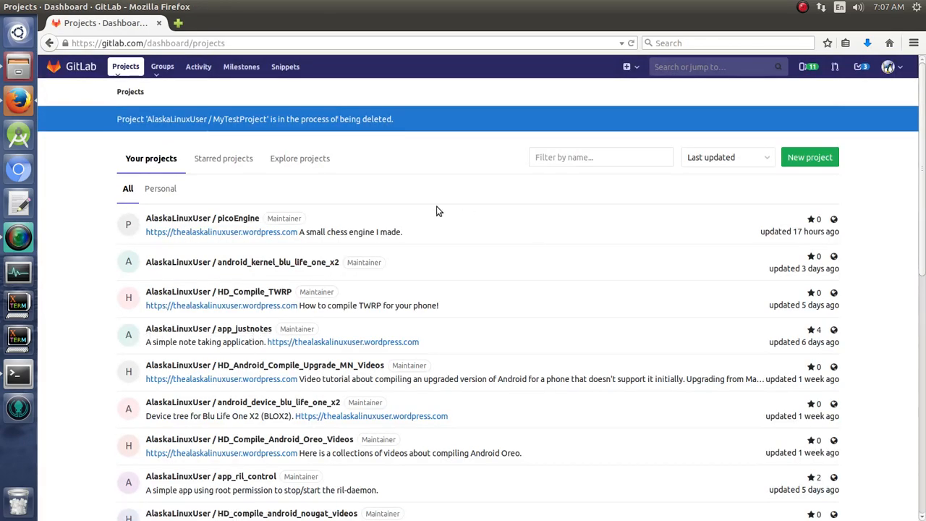